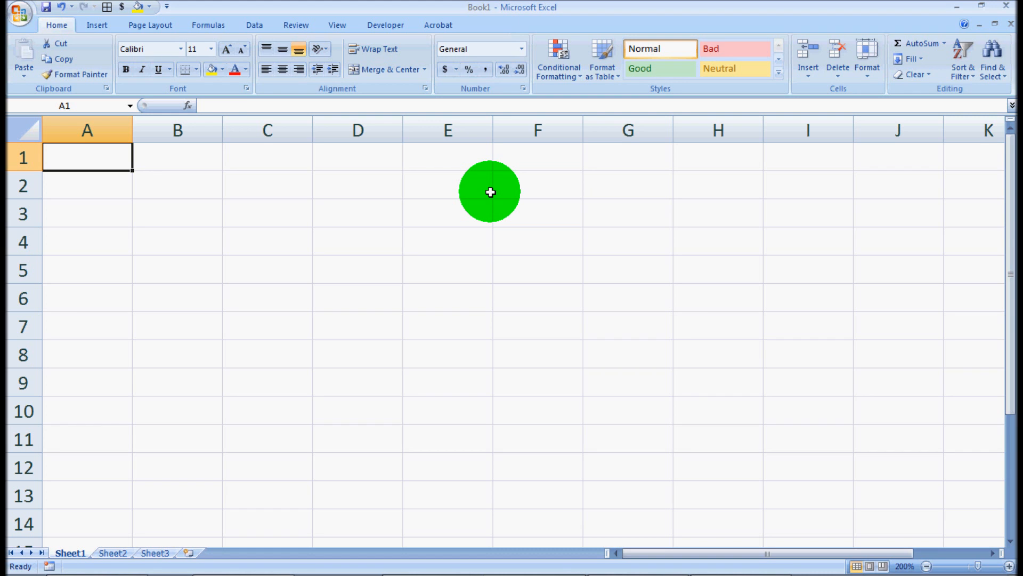
pyautogui.moveTo(315, 214)
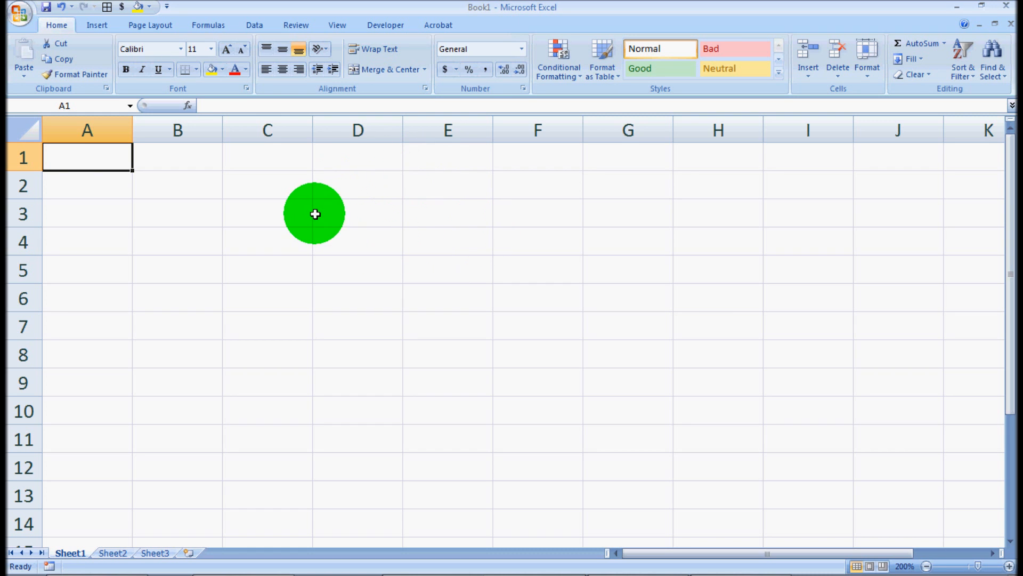
# - Enter the title 'My Lemonade Stand Business Plan' in cell A1
pyautogui.click(358, 186)
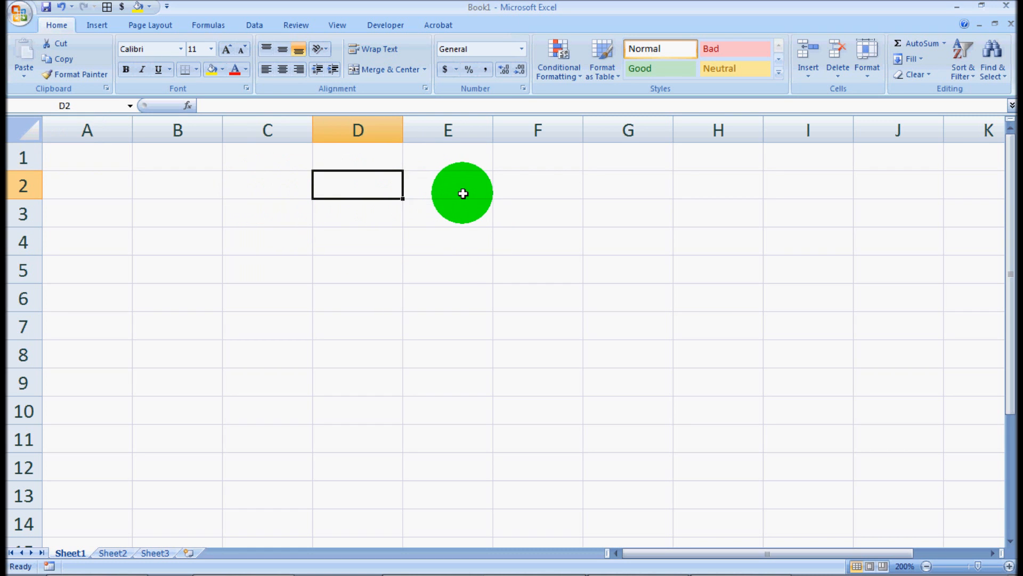
pyautogui.click(537, 213)
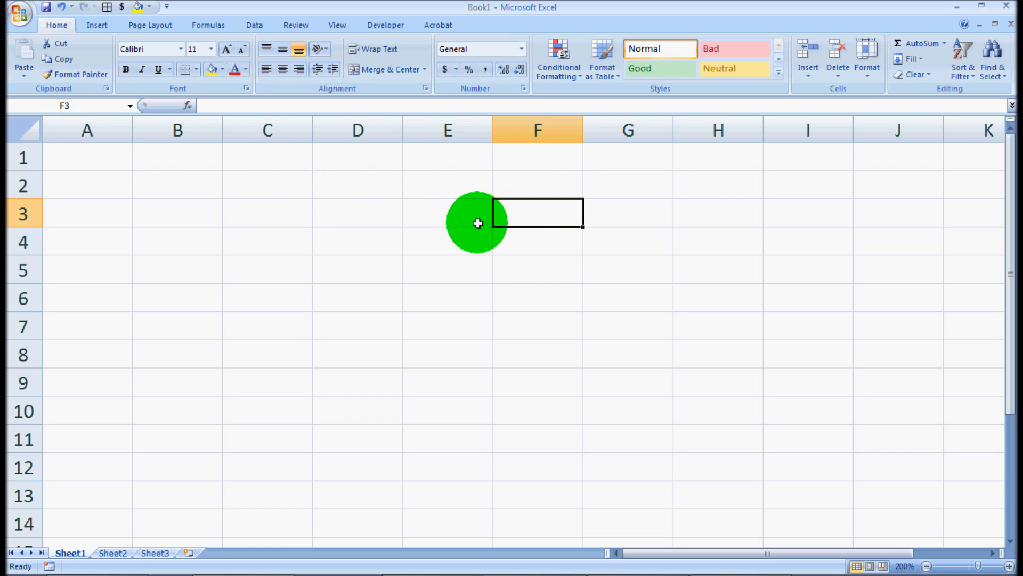
pyautogui.click(266, 213)
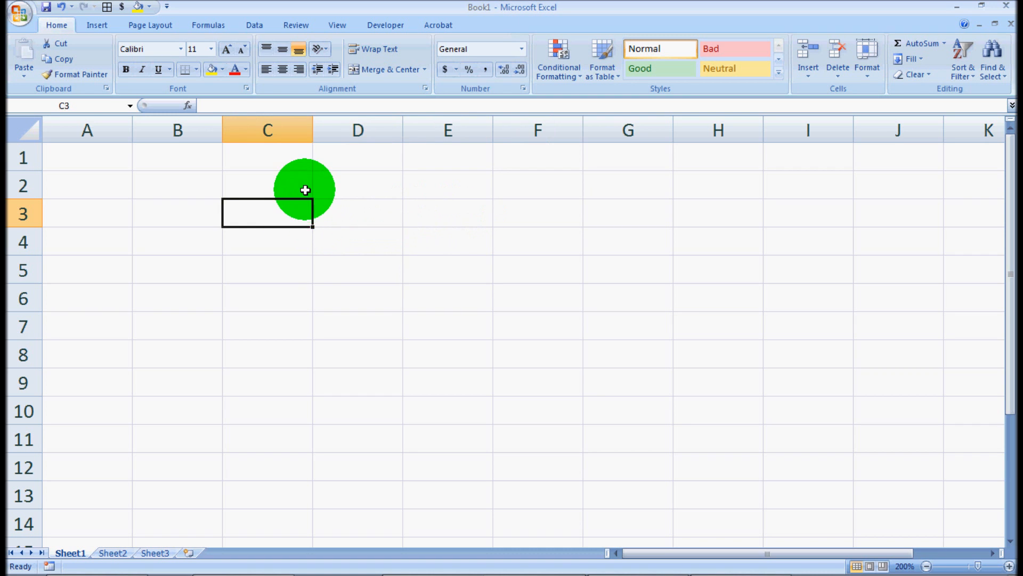
pyautogui.moveTo(299, 183)
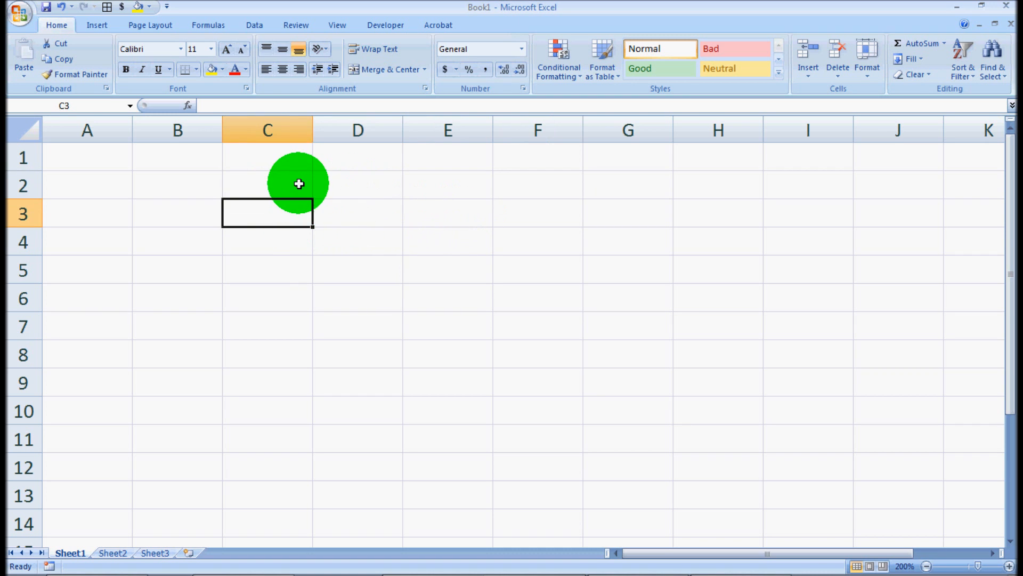
pyautogui.click(267, 185)
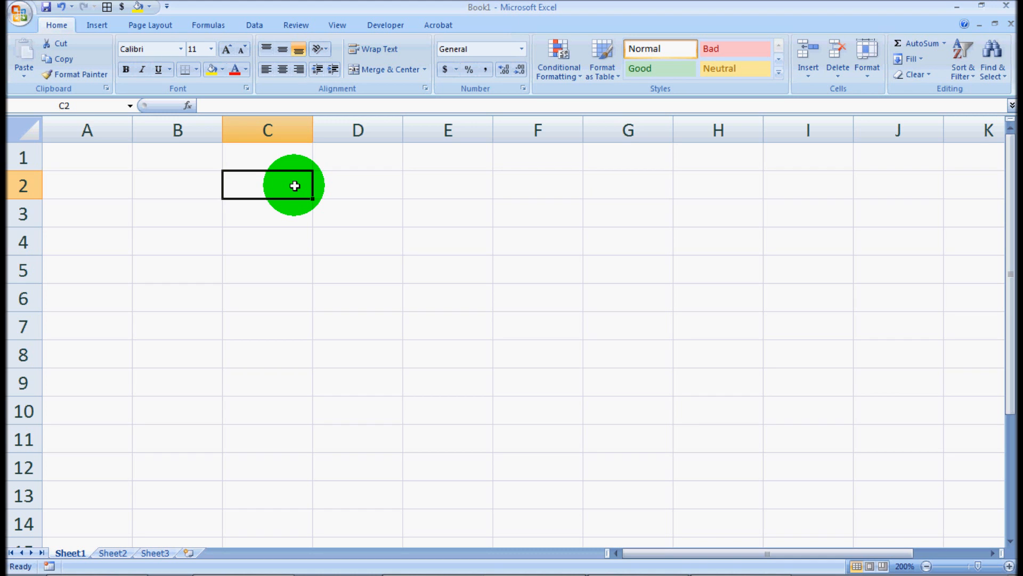
pyautogui.moveTo(279, 164)
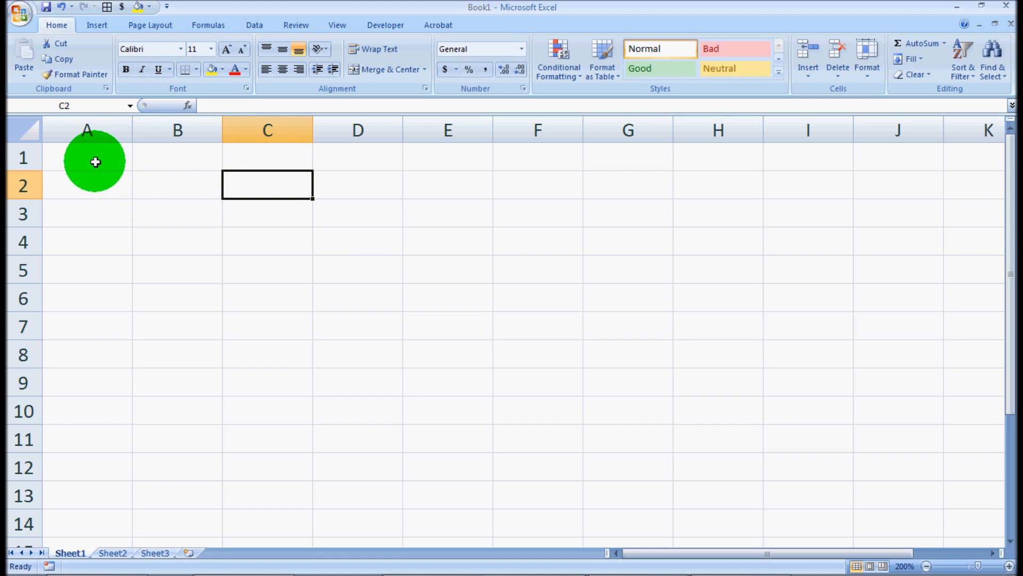
pyautogui.click(86, 158)
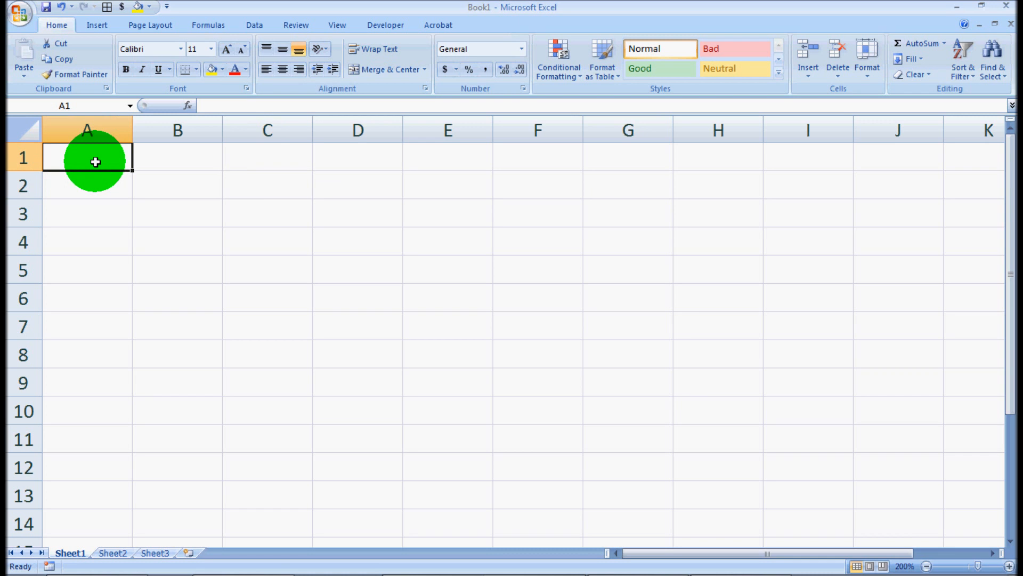
pyautogui.moveTo(352, 134)
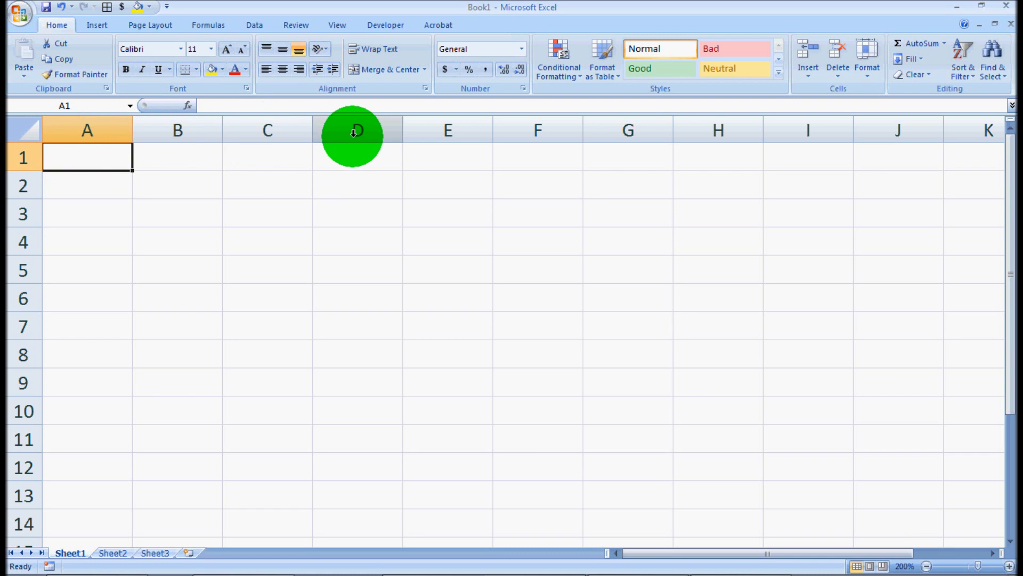
pyautogui.moveTo(36, 170)
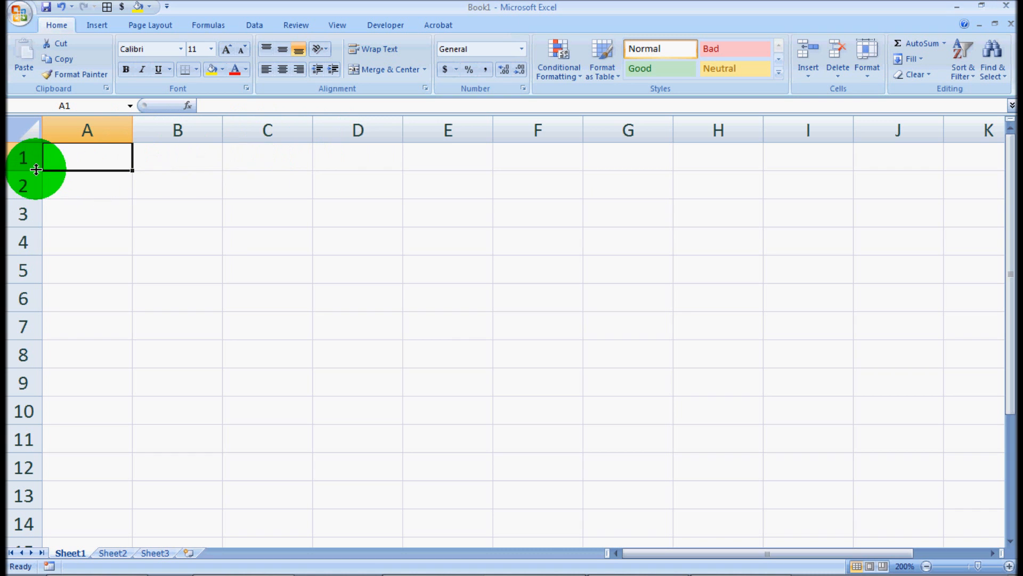
pyautogui.moveTo(103, 148)
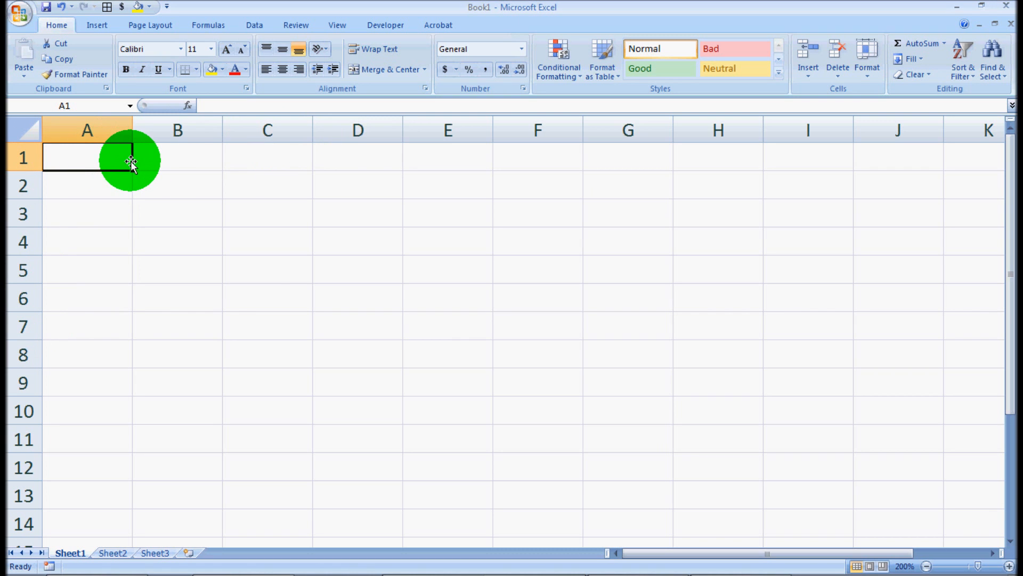
pyautogui.write('M')
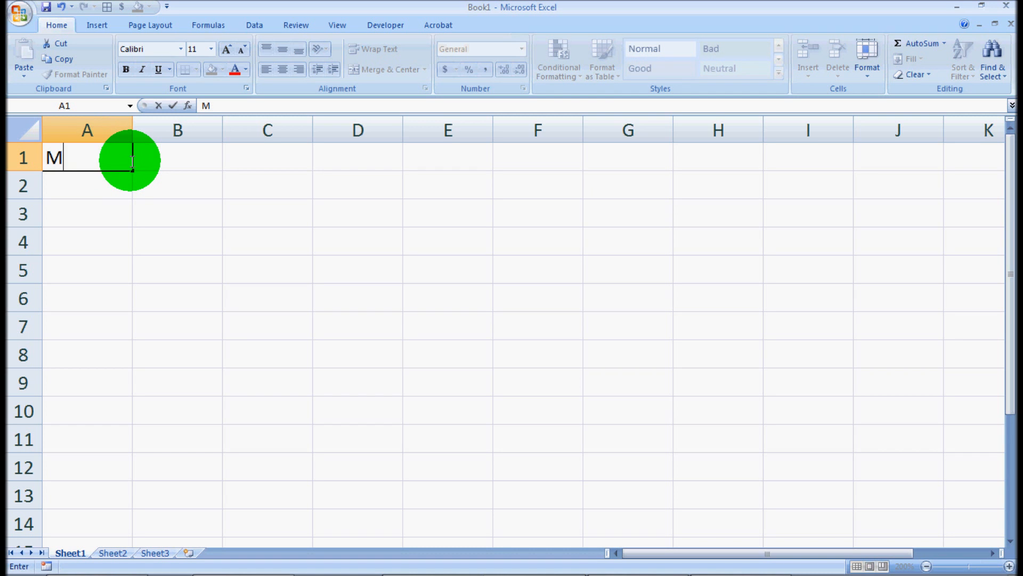
pyautogui.write('y Lemonade St')
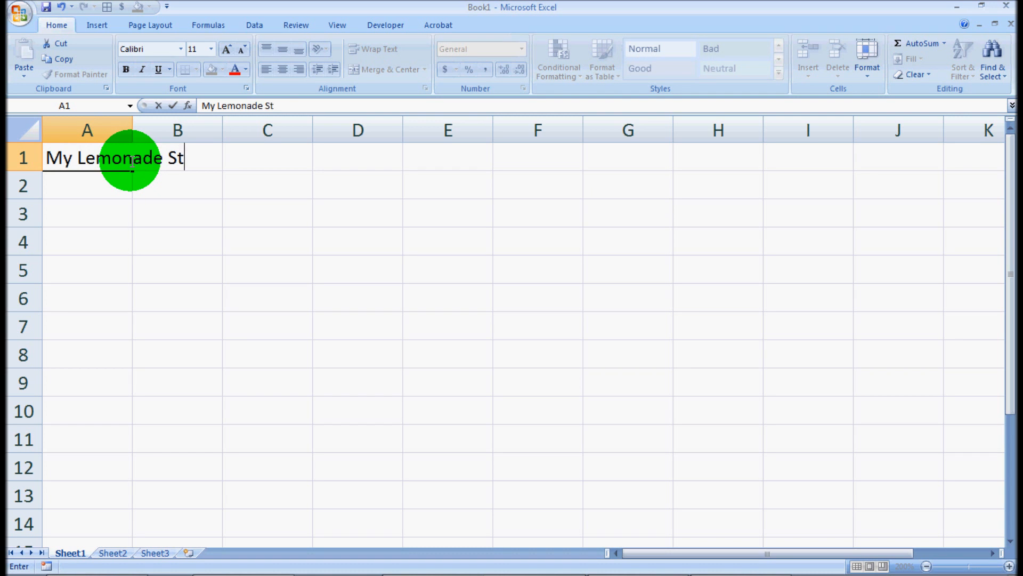
pyautogui.write('and Business Plan')
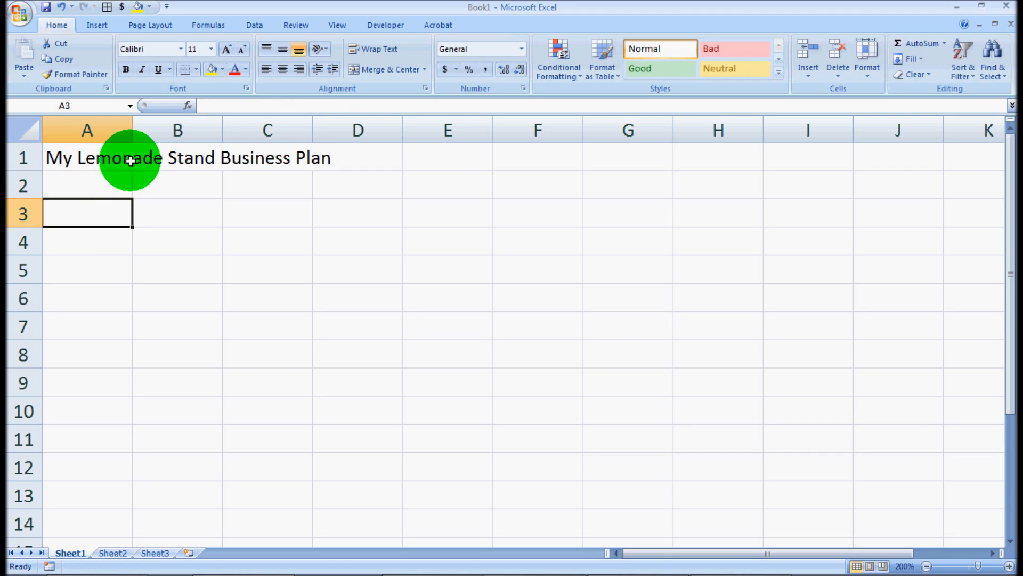
# - List Strawberry Lemonade, Lemonade and Cherry Lemonade in A3:A5
pyautogui.write('S')
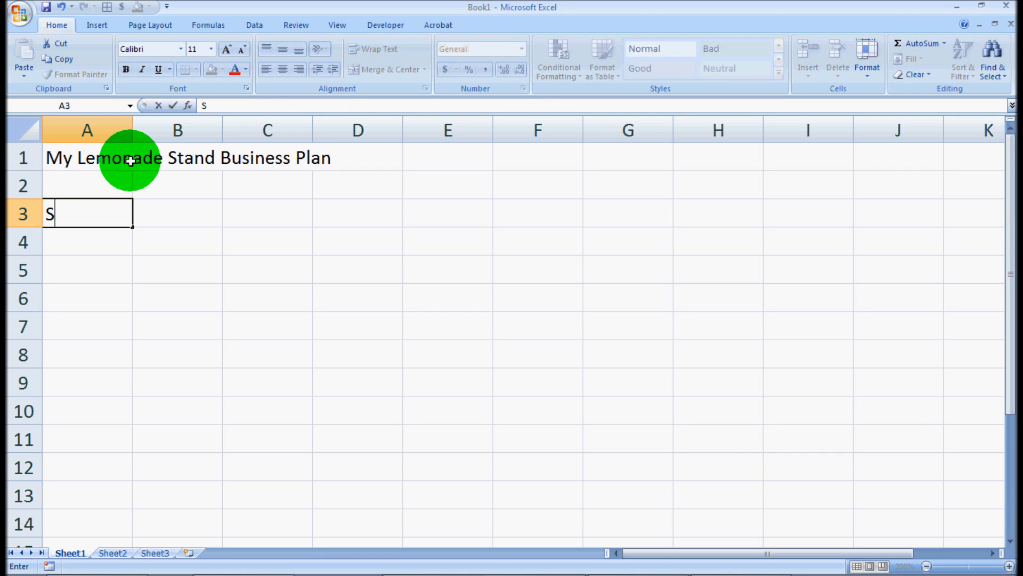
pyautogui.write('trawberr')
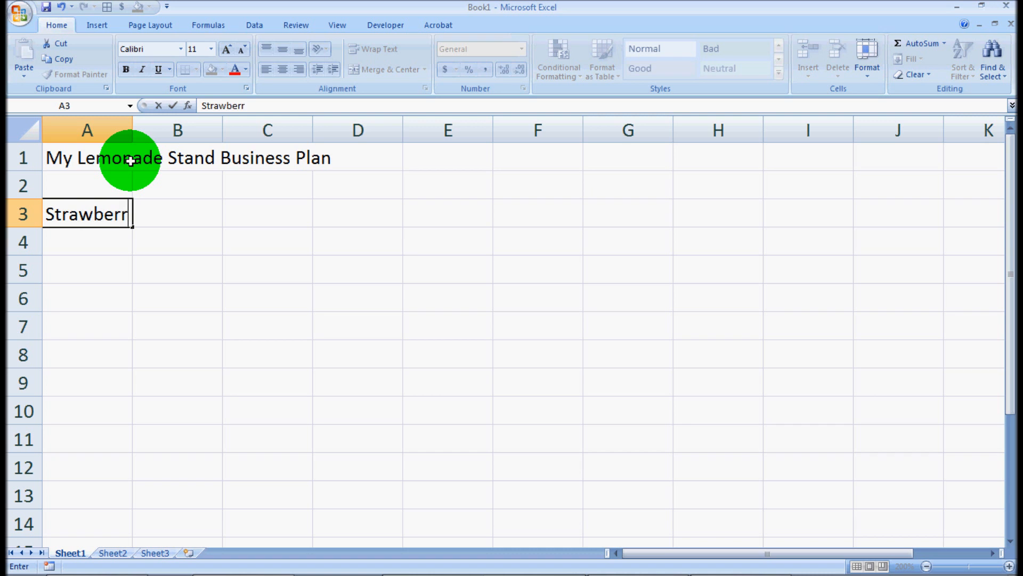
pyautogui.write('y Lemonade')
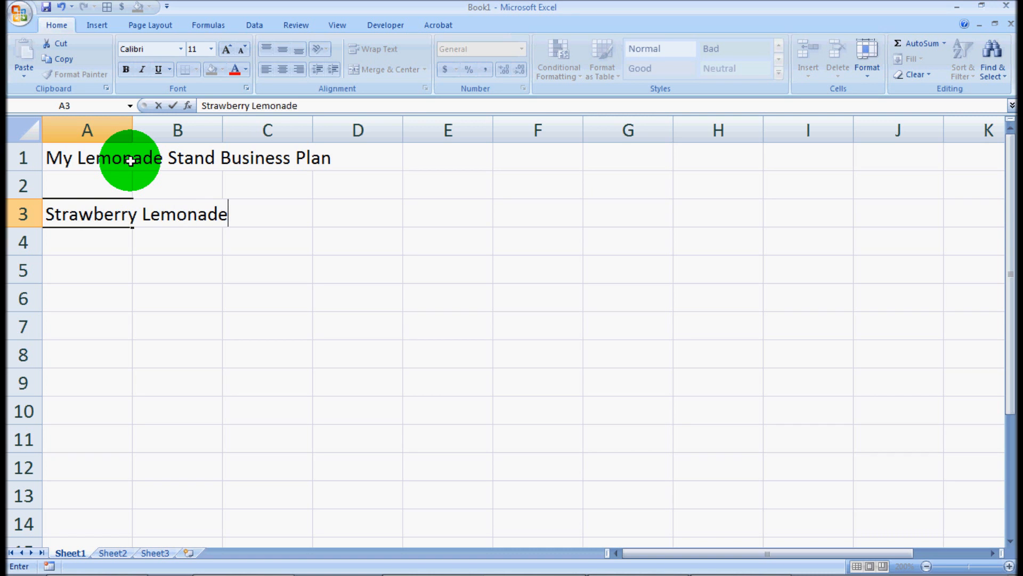
pyautogui.write('Lemonade')
pyautogui.click(88, 270)
pyautogui.write('Cherry Lemon')
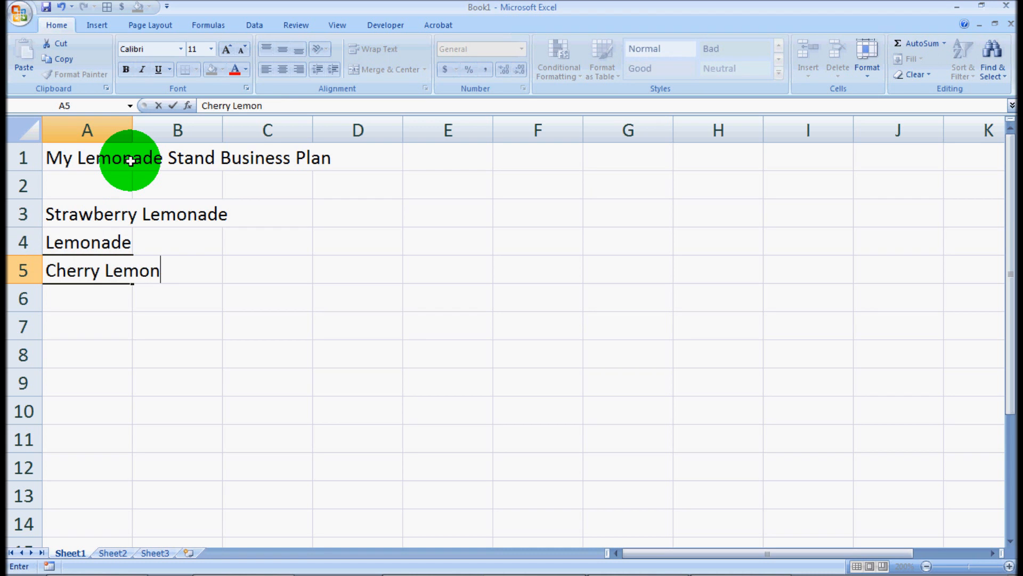
pyautogui.press('Return')
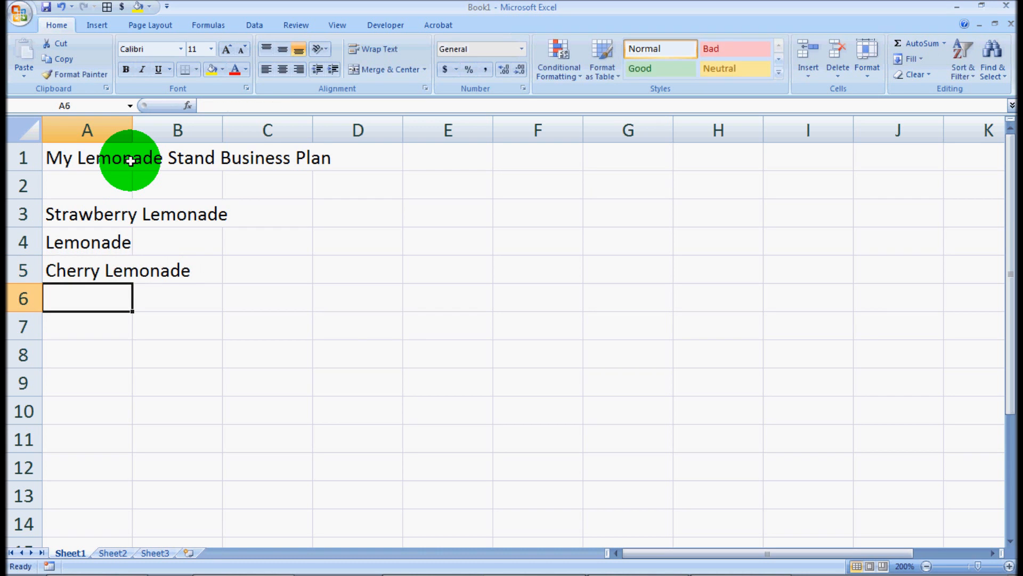
pyautogui.moveTo(134, 127)
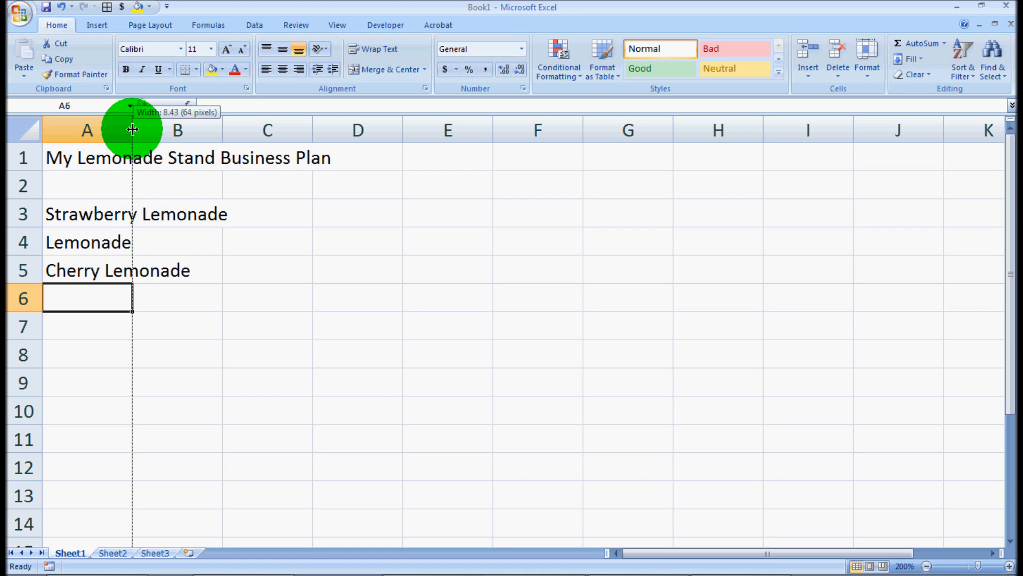
# - Widen column A so the title and flavor names fit, then move to B2
pyautogui.moveTo(131, 128); pyautogui.dragTo(329, 128)
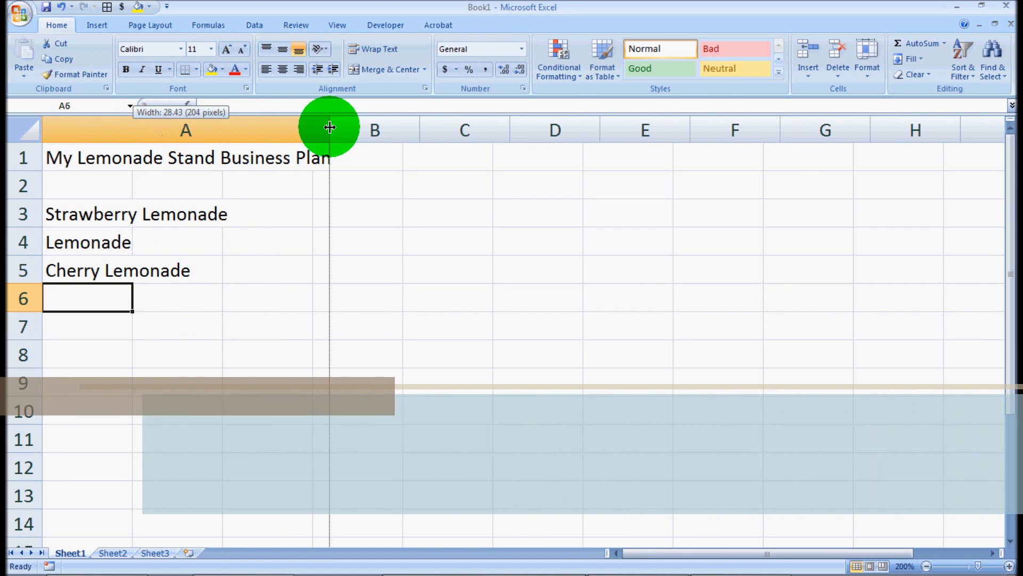
pyautogui.moveTo(329, 127); pyautogui.dragTo(339, 128)
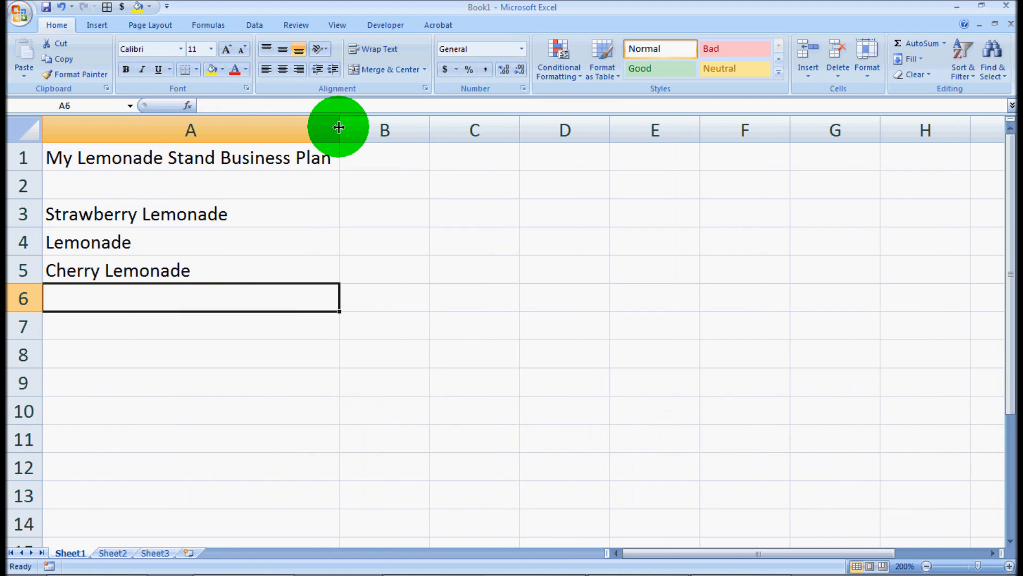
pyautogui.moveTo(378, 181)
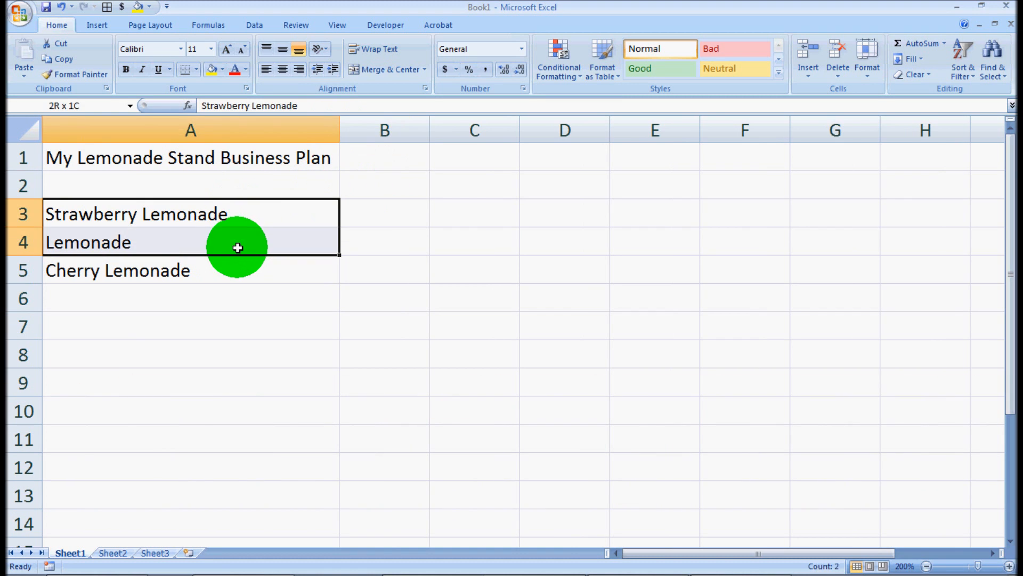
pyautogui.click(189, 213)
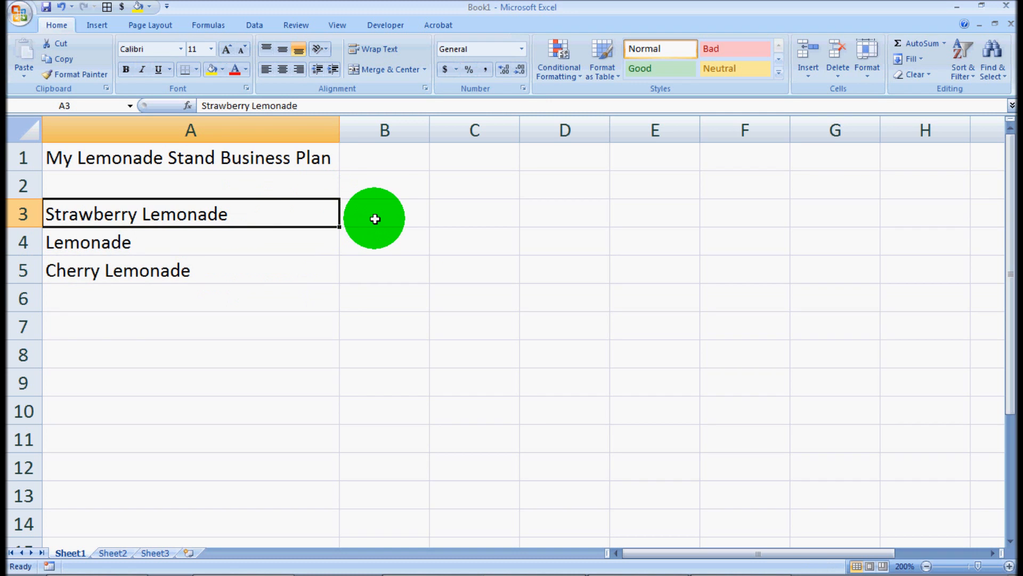
pyautogui.click(384, 186)
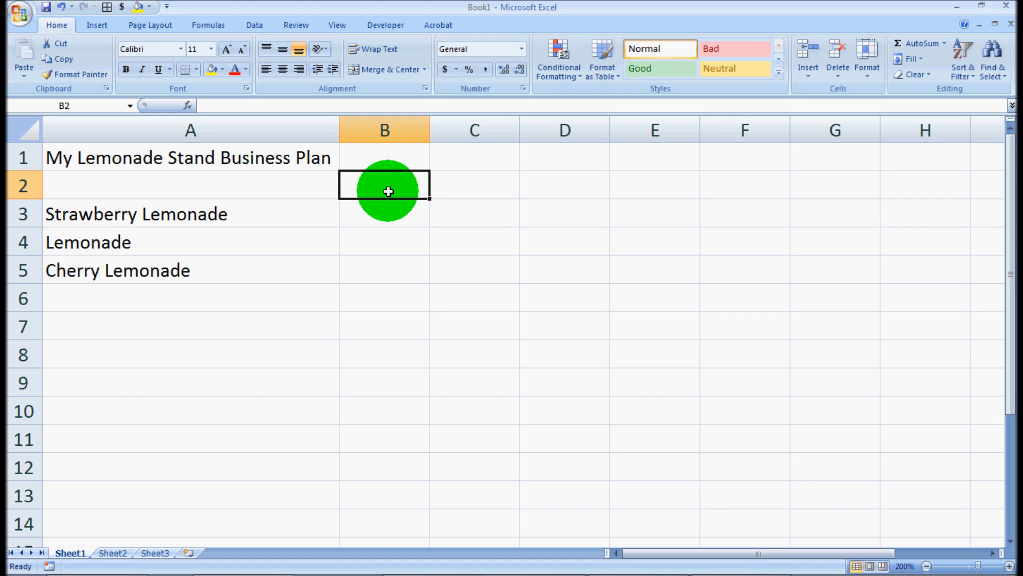
pyautogui.write('April')
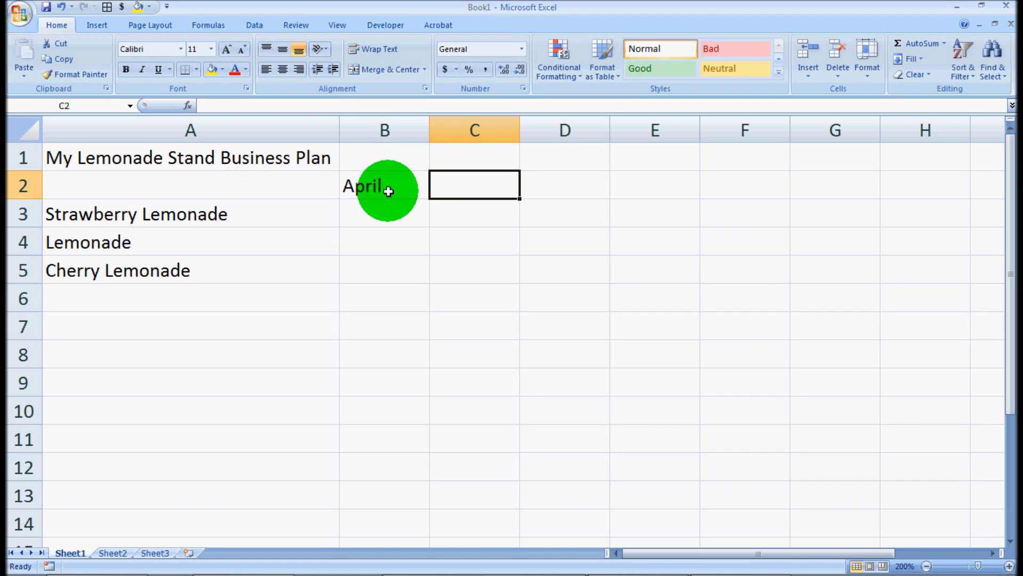
pyautogui.click(384, 186)
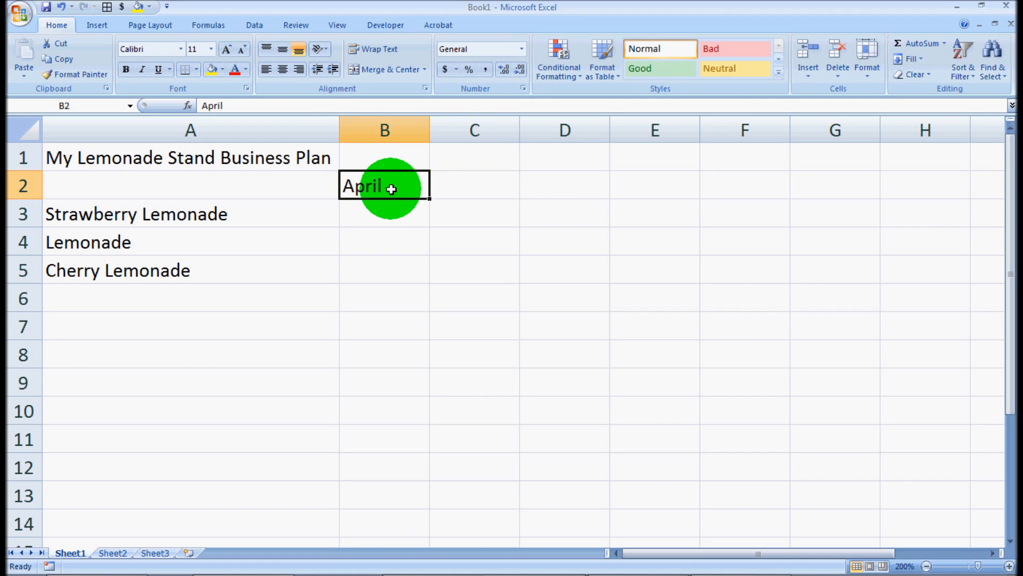
pyautogui.moveTo(483, 246)
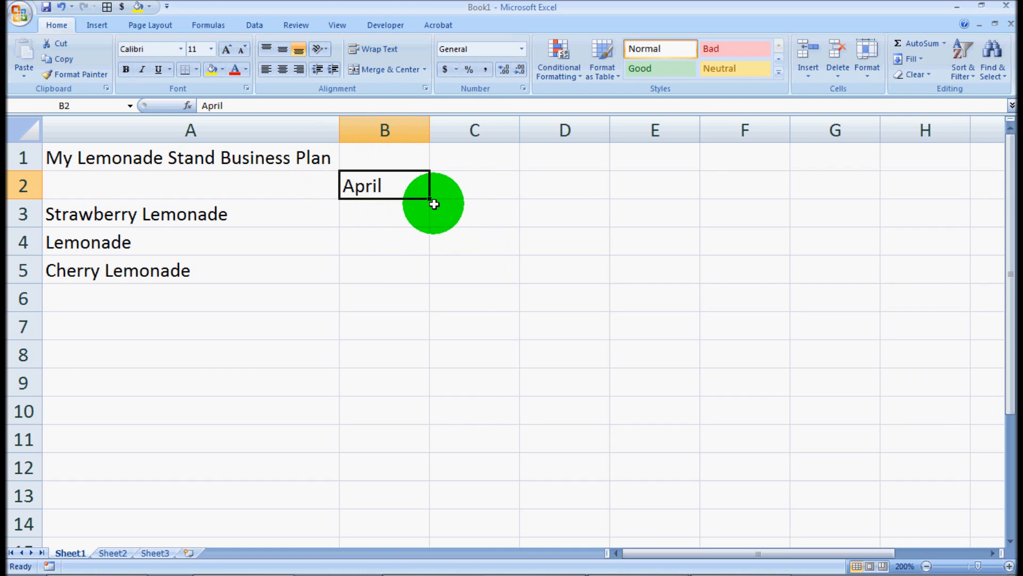
pyautogui.moveTo(429, 198)
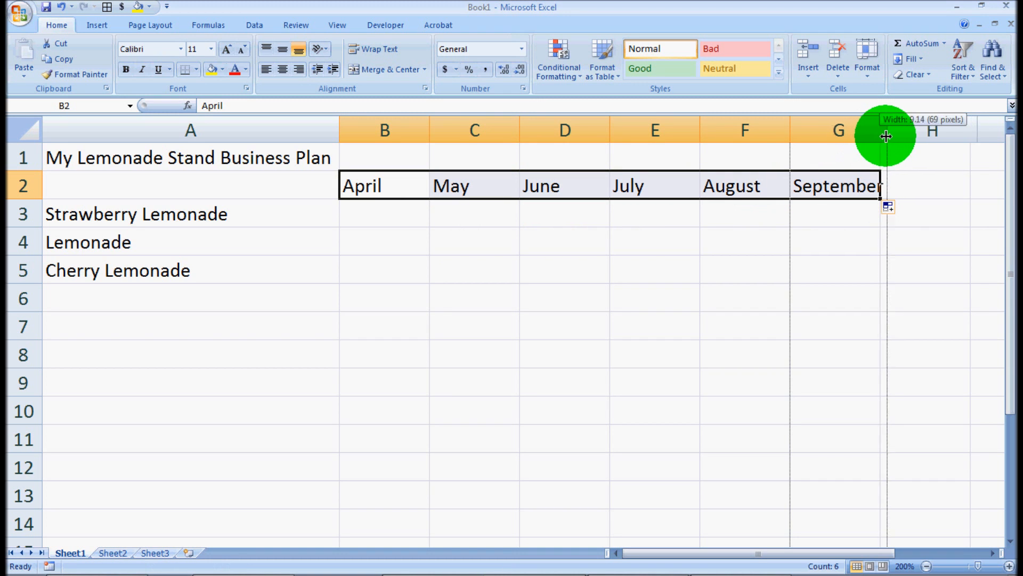
pyautogui.click(744, 268)
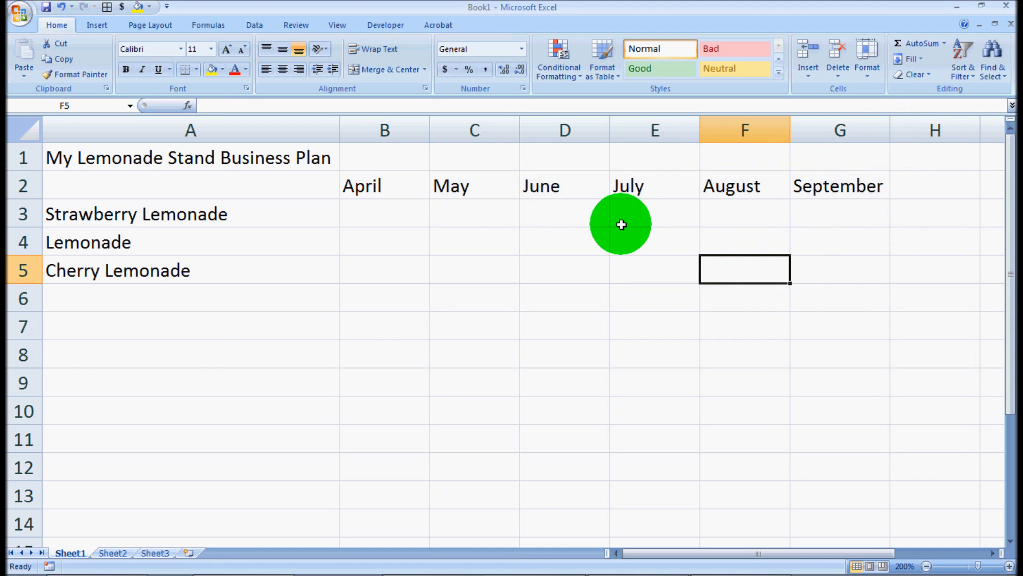
pyautogui.moveTo(384, 185)
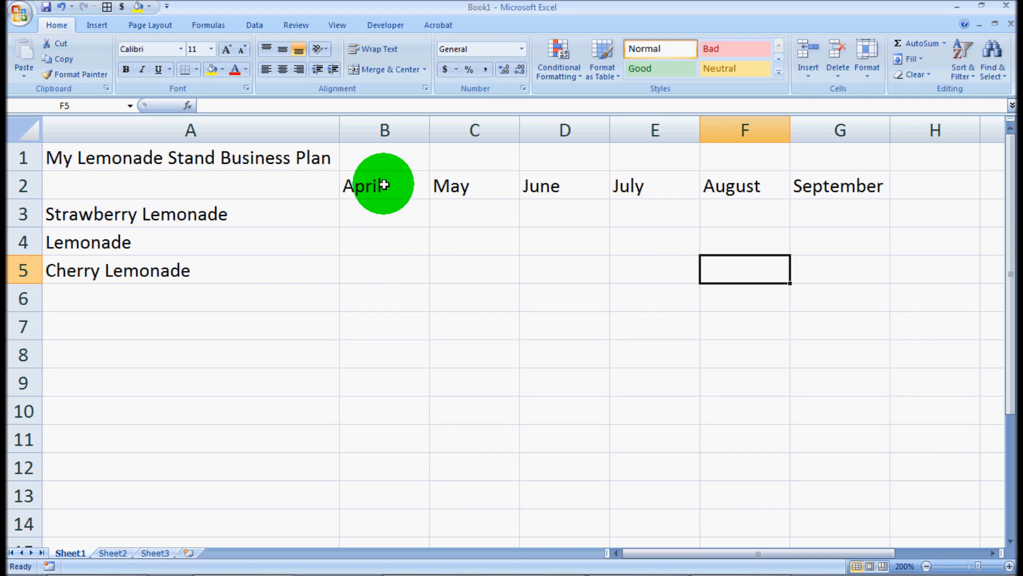
pyautogui.click(383, 185)
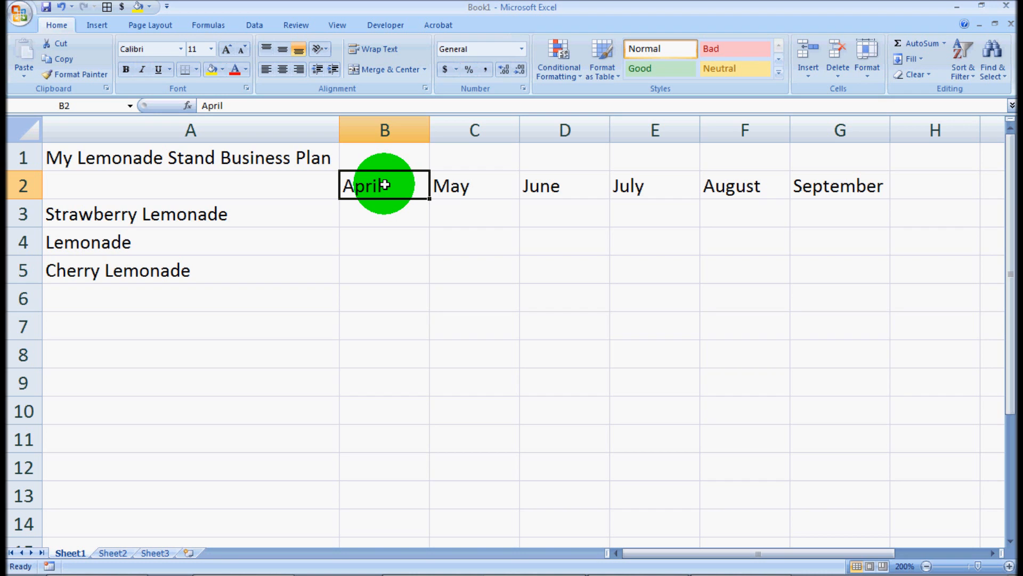
pyautogui.click(379, 213)
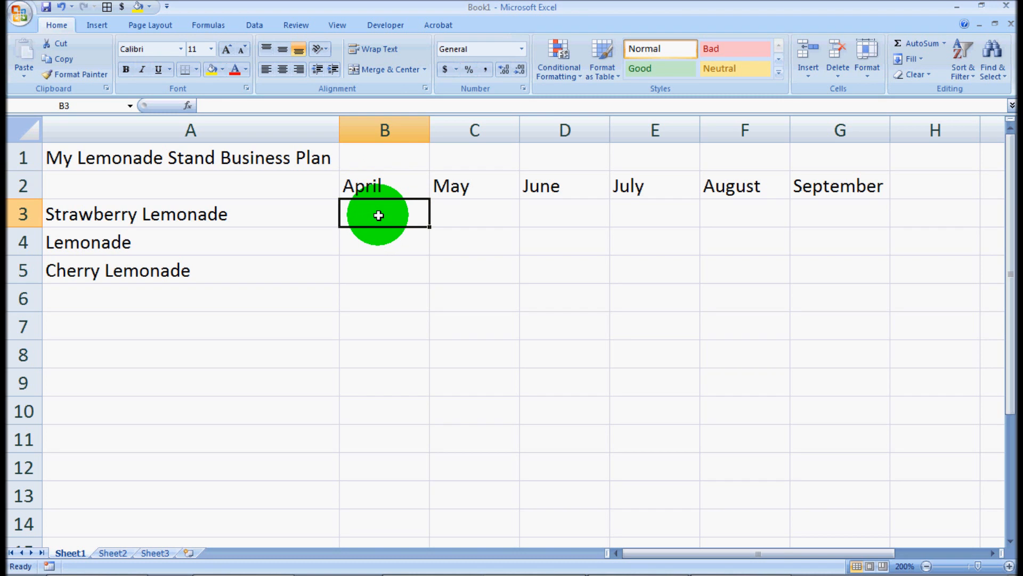
# - Enter the April–September sales figures in B3:G5 and label A6 'Totals'
pyautogui.write('200')
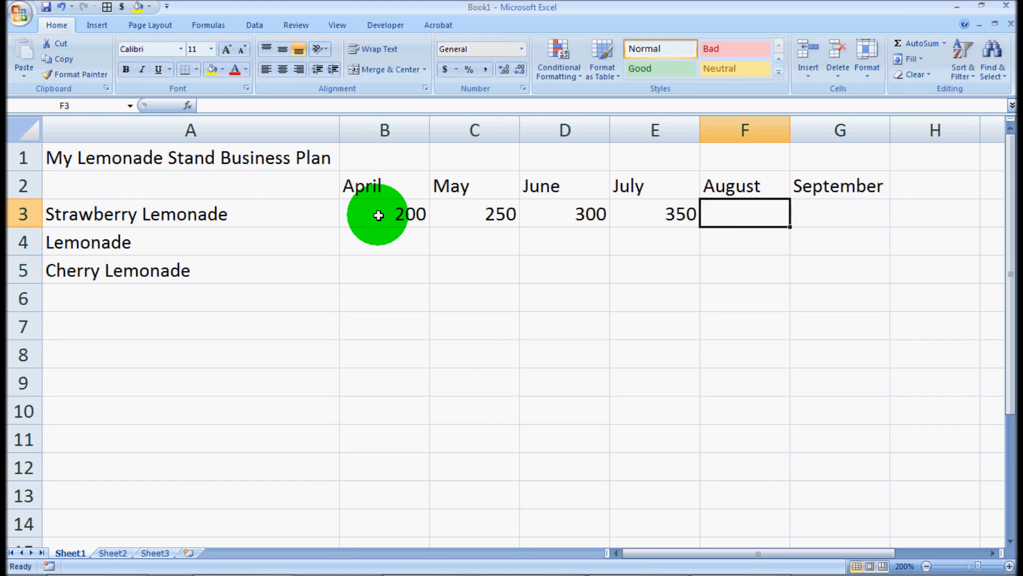
pyautogui.write('315')
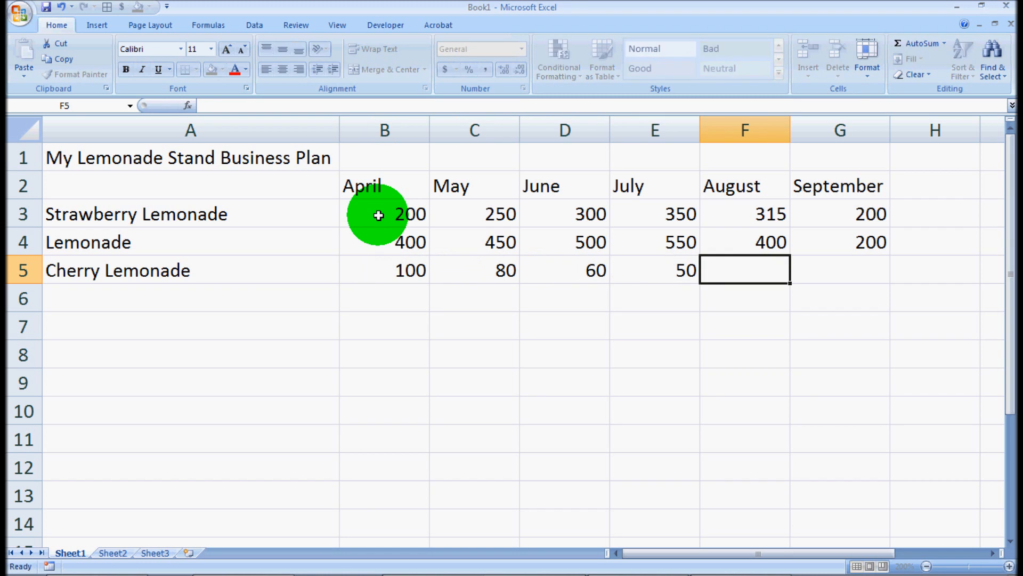
pyautogui.write('45')
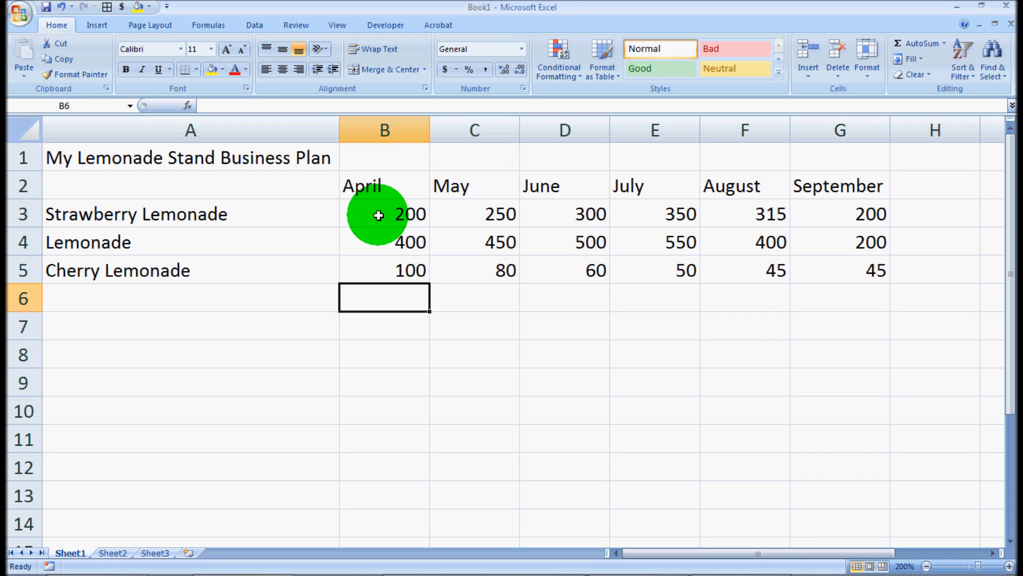
pyautogui.write('Totals')
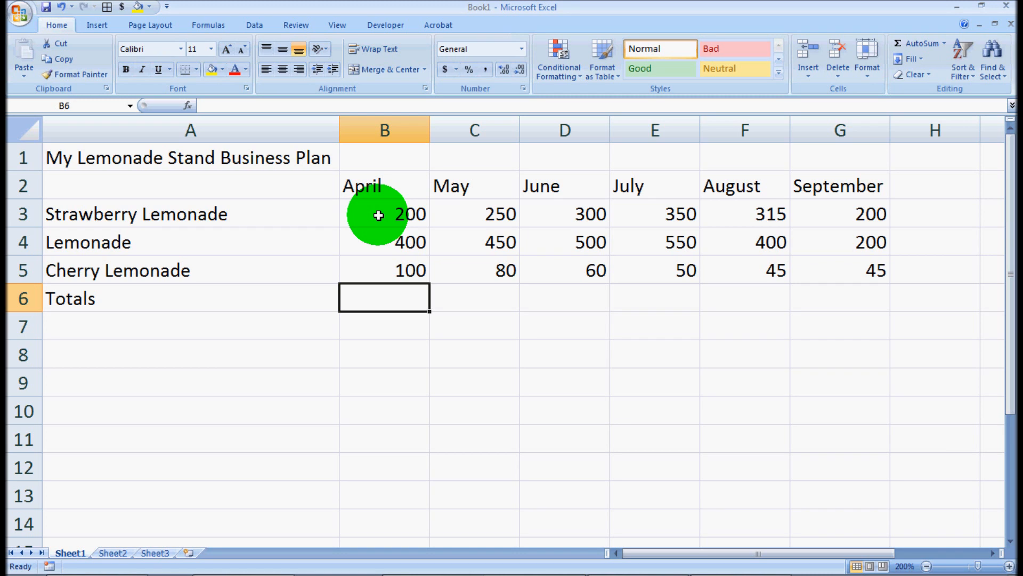
# - AutoSum each month's sales into the Totals row (700, 780, 860, 950, 760, 445)
pyautogui.click(384, 270)
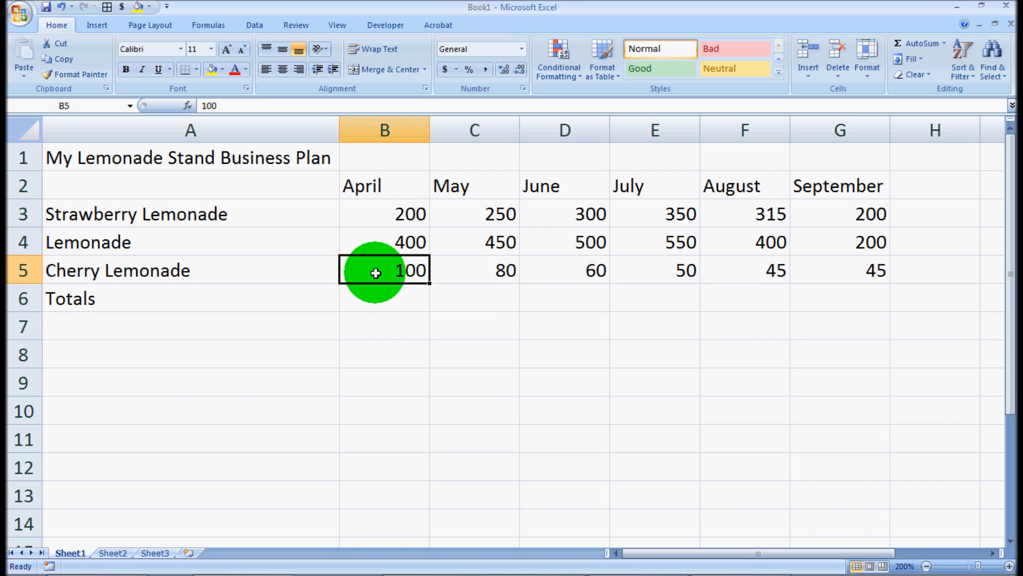
pyautogui.click(384, 298)
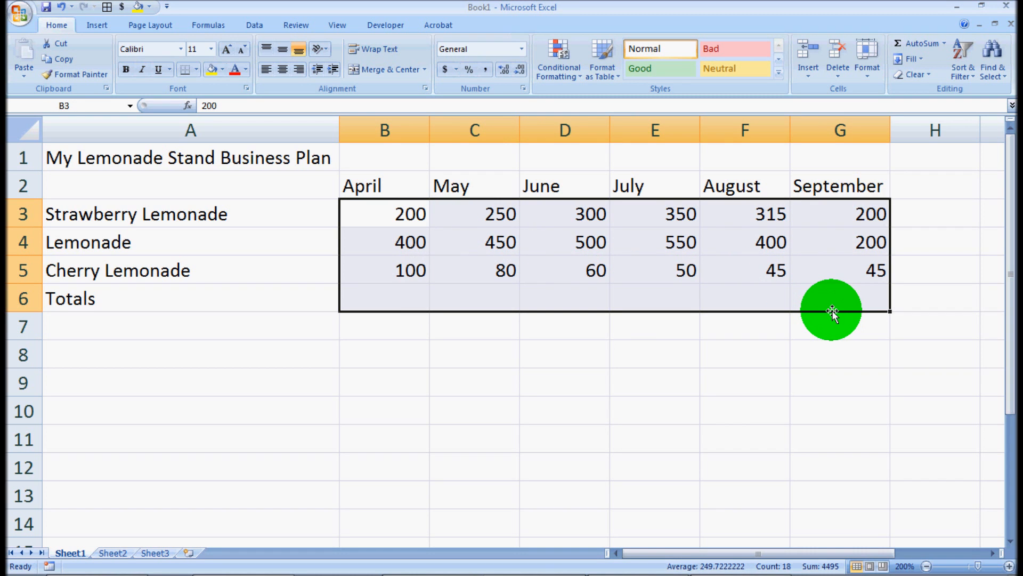
pyautogui.moveTo(920, 44)
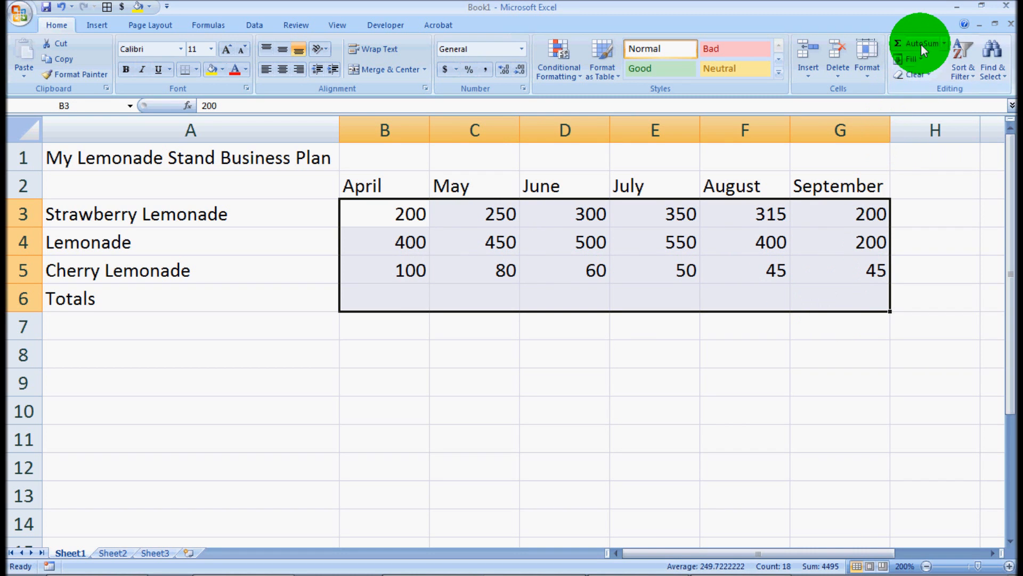
pyautogui.moveTo(919, 43)
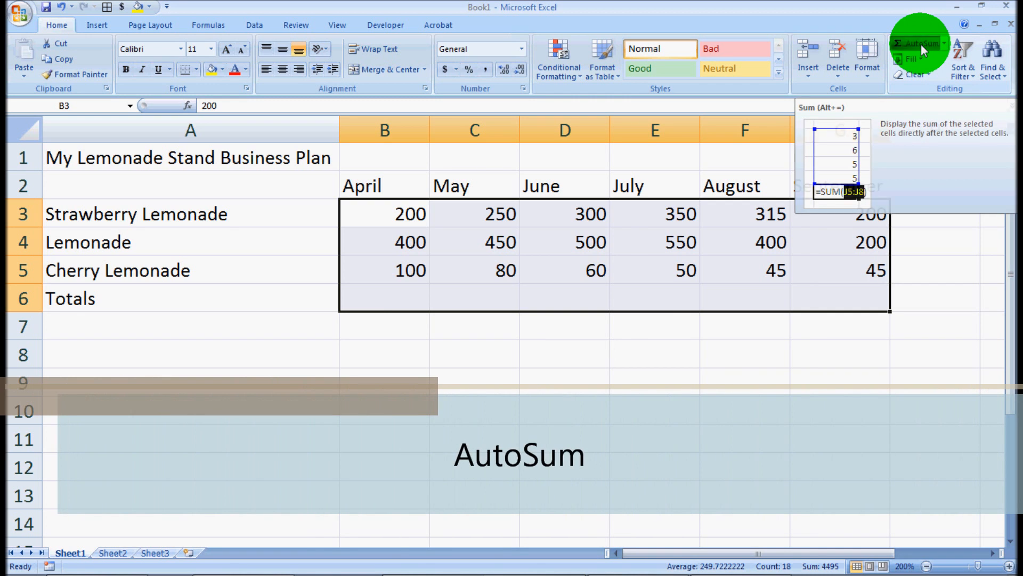
pyautogui.click(918, 43)
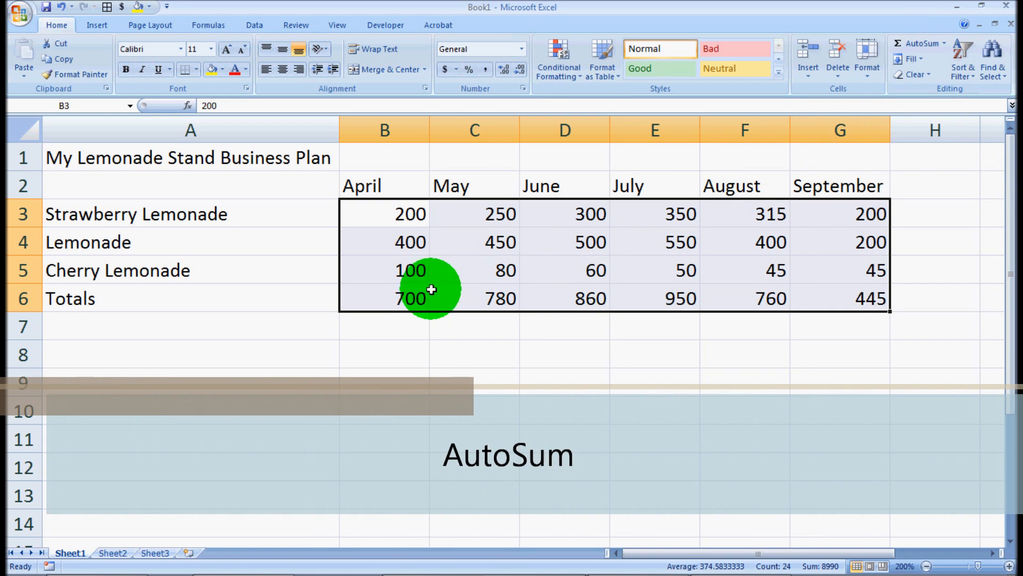
pyautogui.click(474, 298)
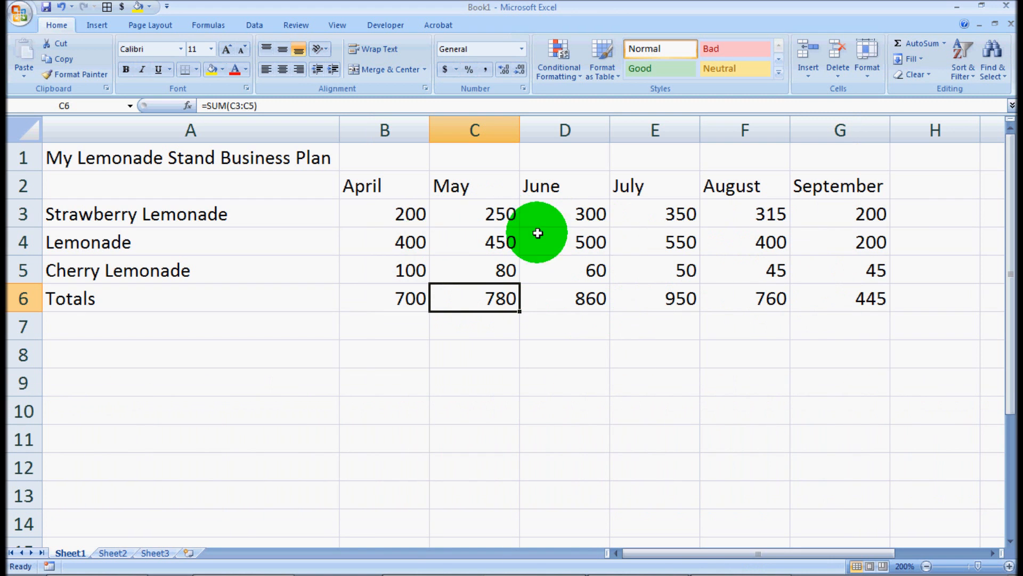
pyautogui.click(564, 299)
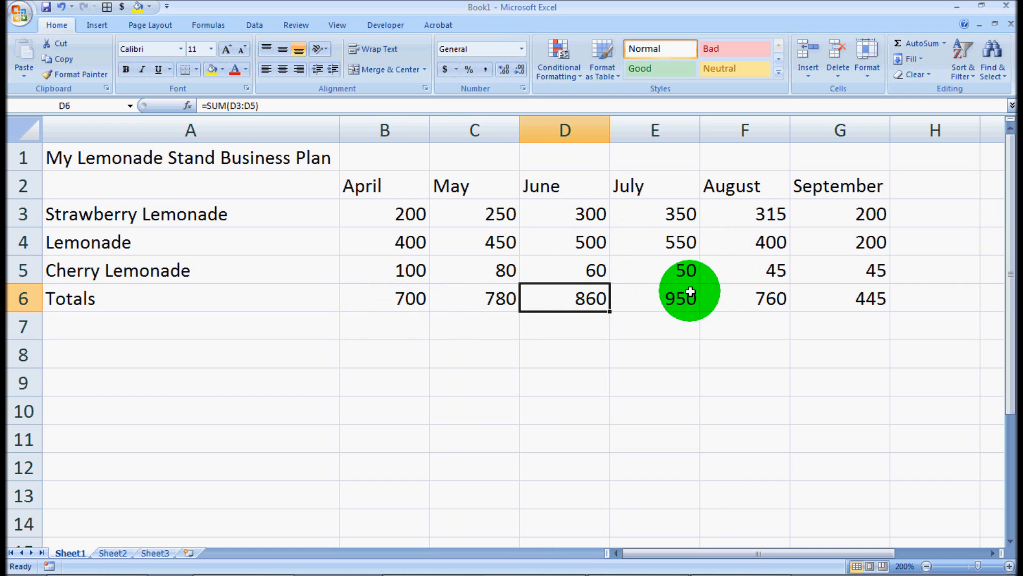
pyautogui.click(744, 298)
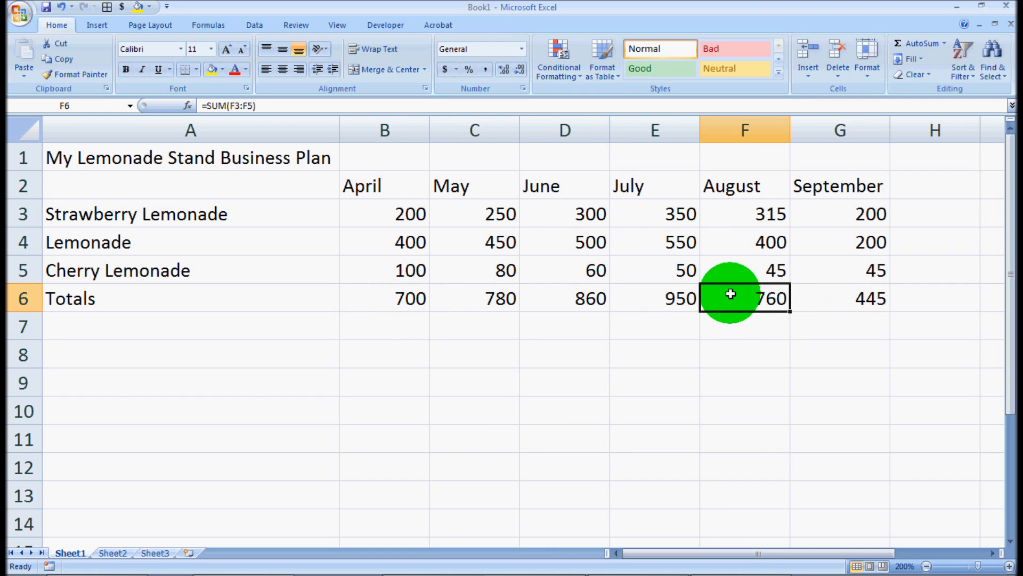
pyautogui.click(474, 298)
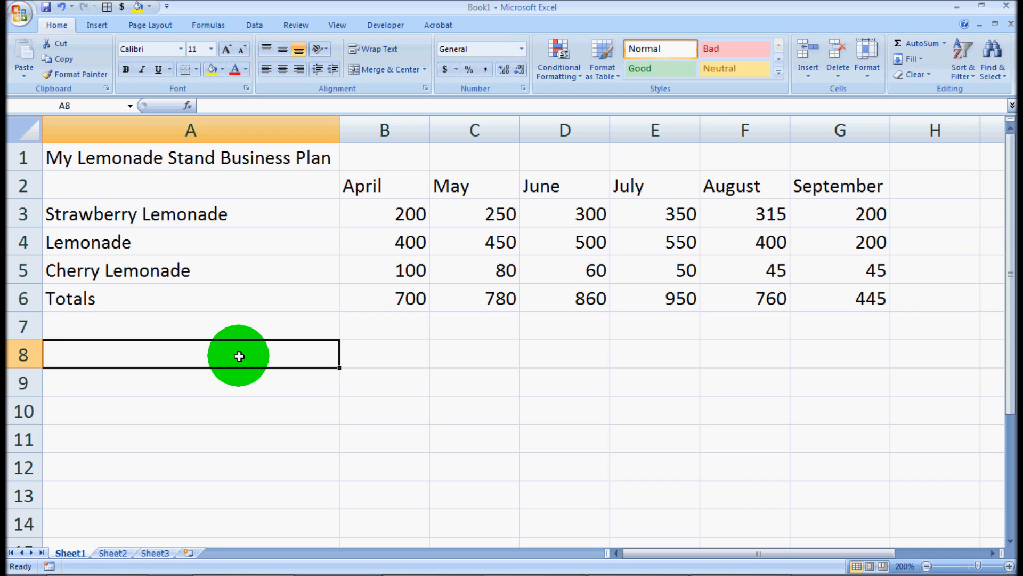
pyautogui.moveTo(410, 262)
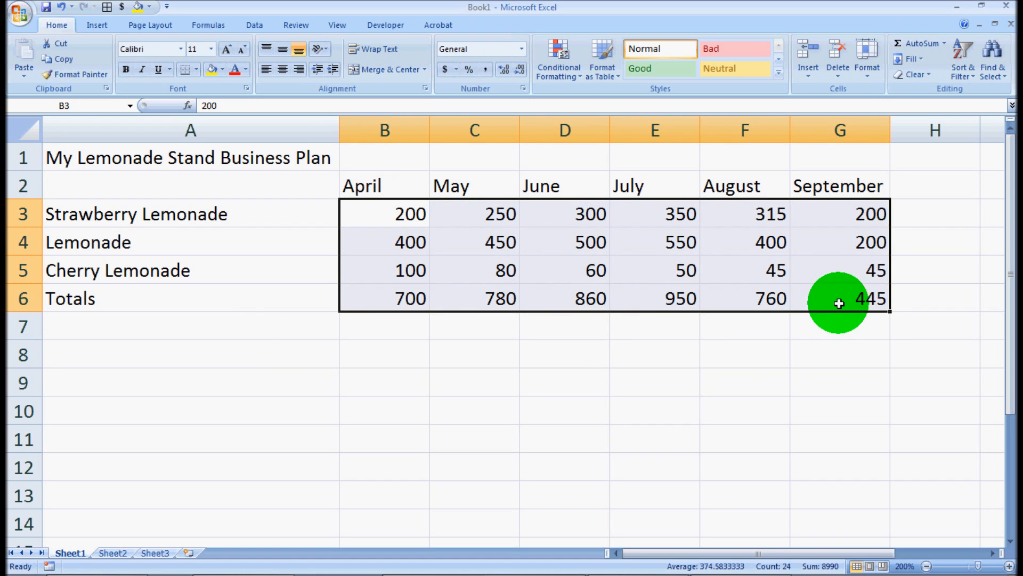
pyautogui.moveTo(792, 284)
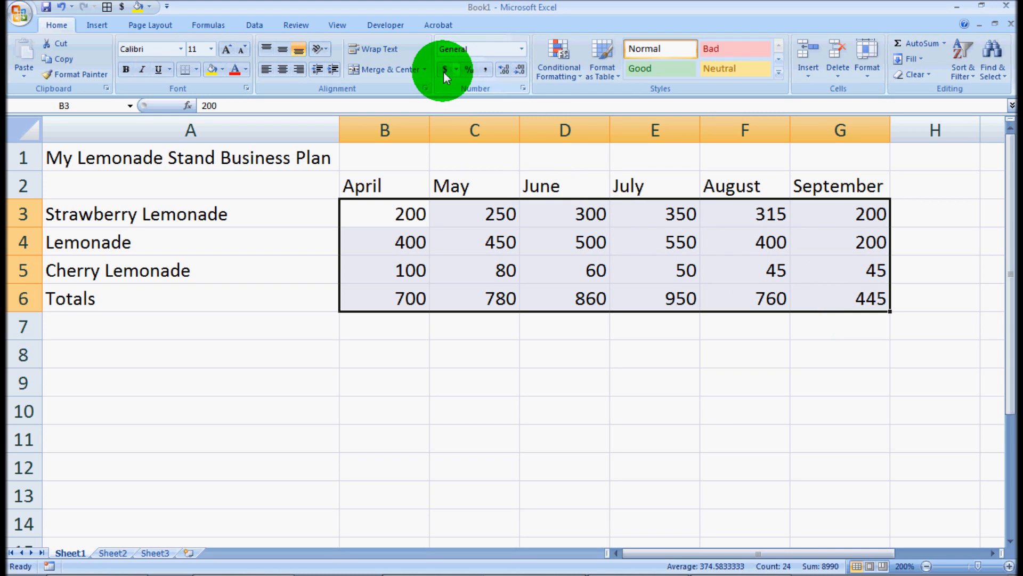
pyautogui.moveTo(444, 69)
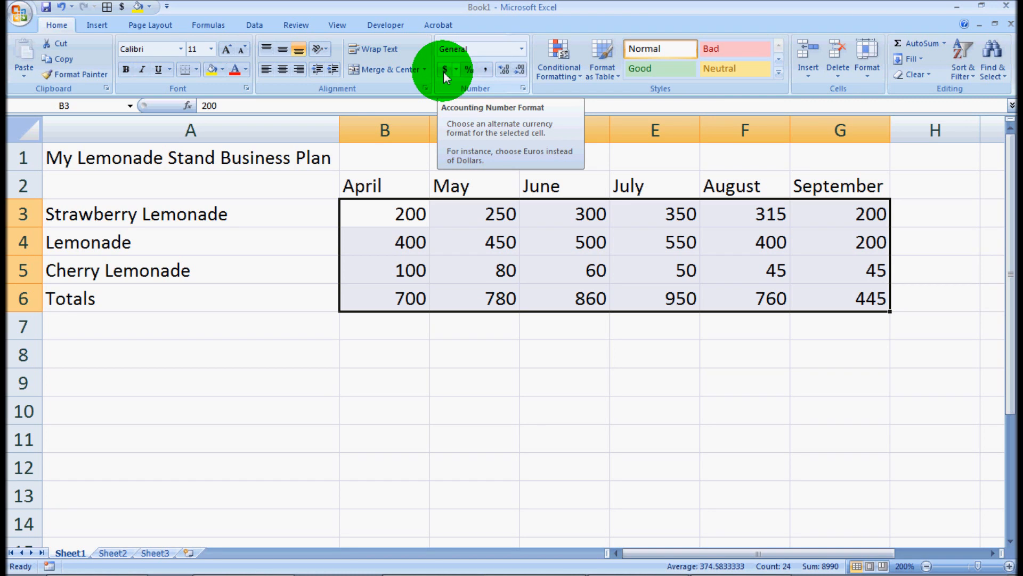
# - Apply Accounting dollar format to the sales and totals in B3:G6
pyautogui.click(444, 70)
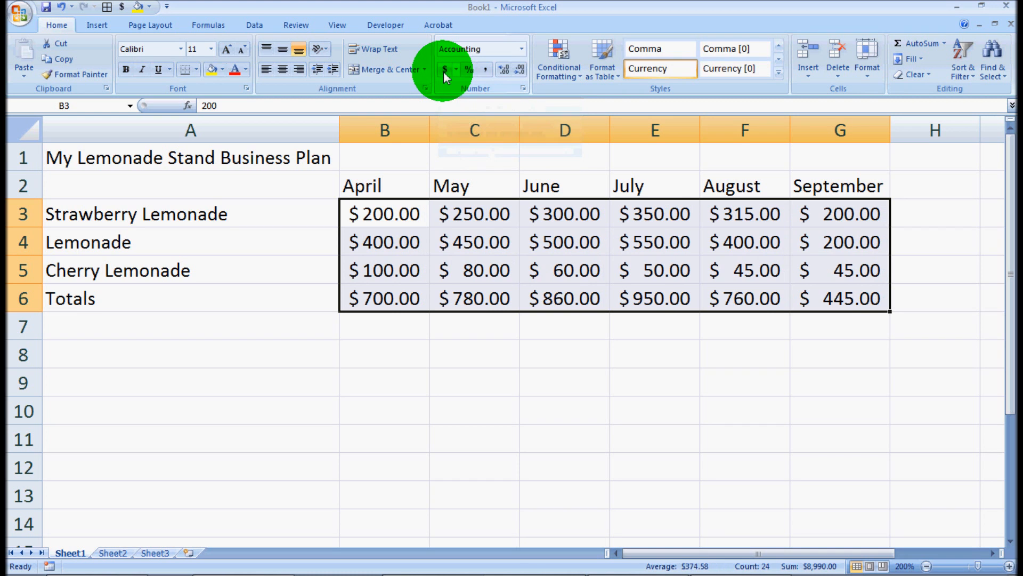
pyautogui.moveTo(383, 298)
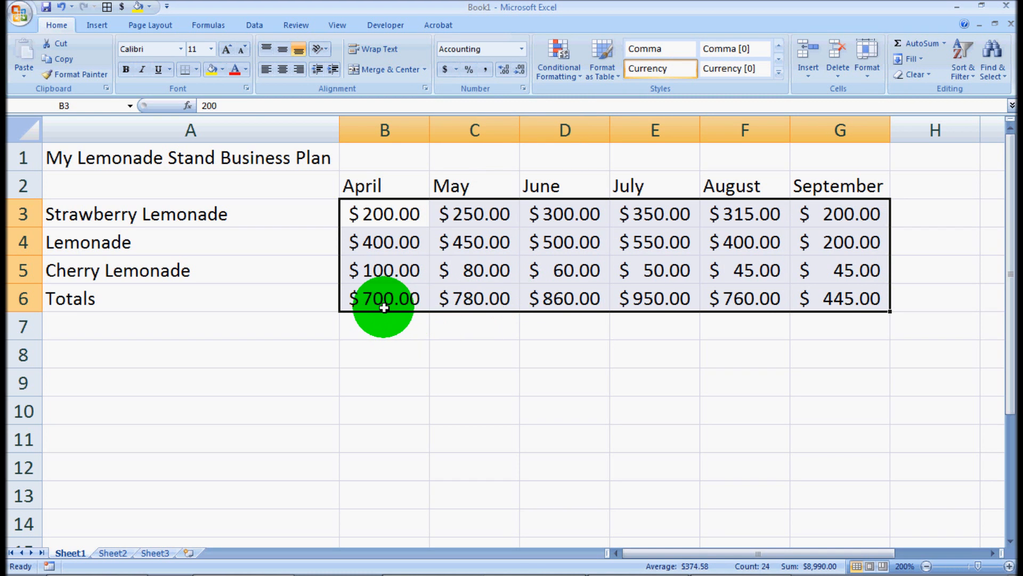
pyautogui.click(384, 298)
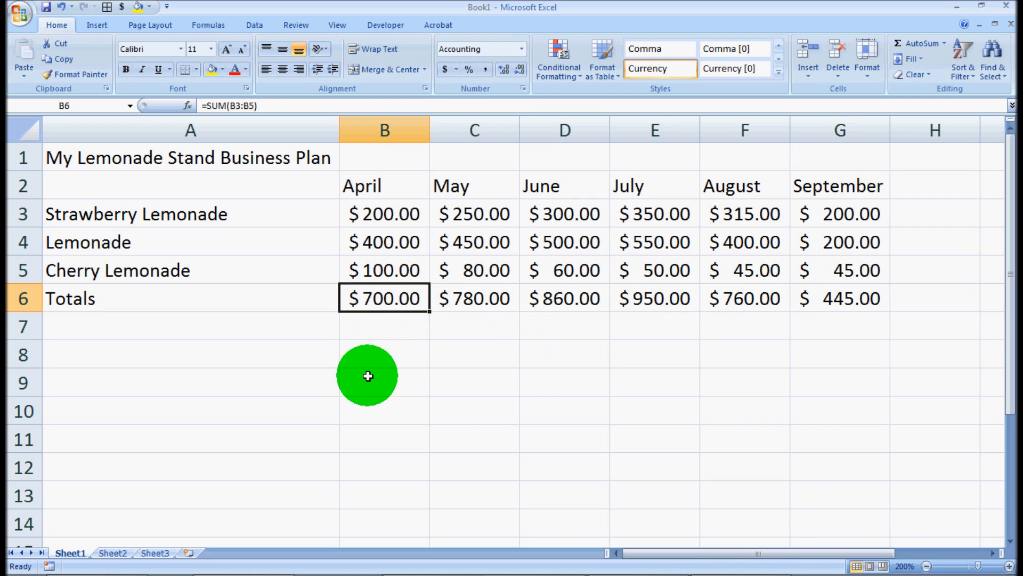
pyautogui.click(189, 354)
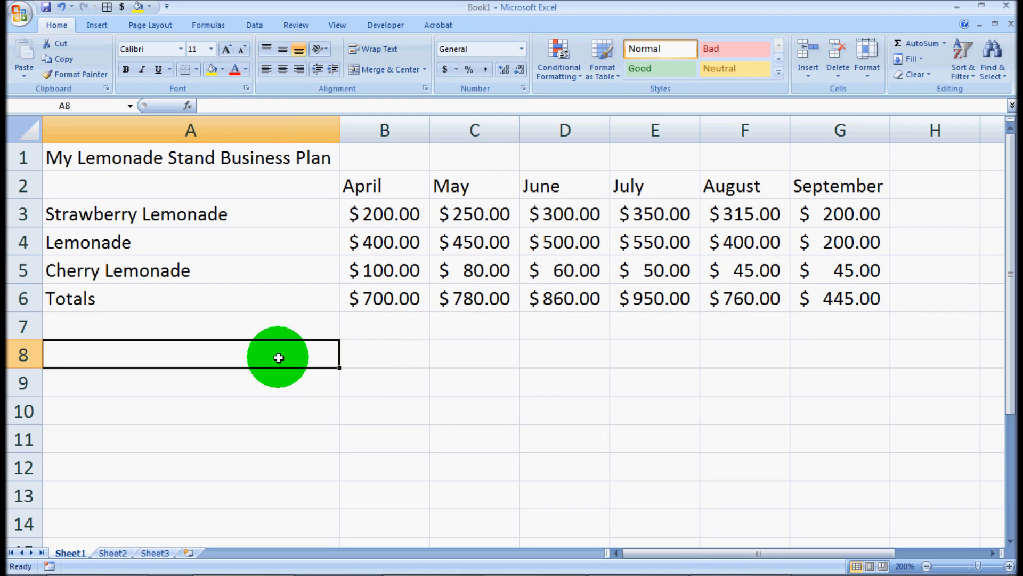
# - Add an Expenses row in row 8 with $500, $400, $400, $300, $200, $300 for April–September
pyautogui.write('Expenses')
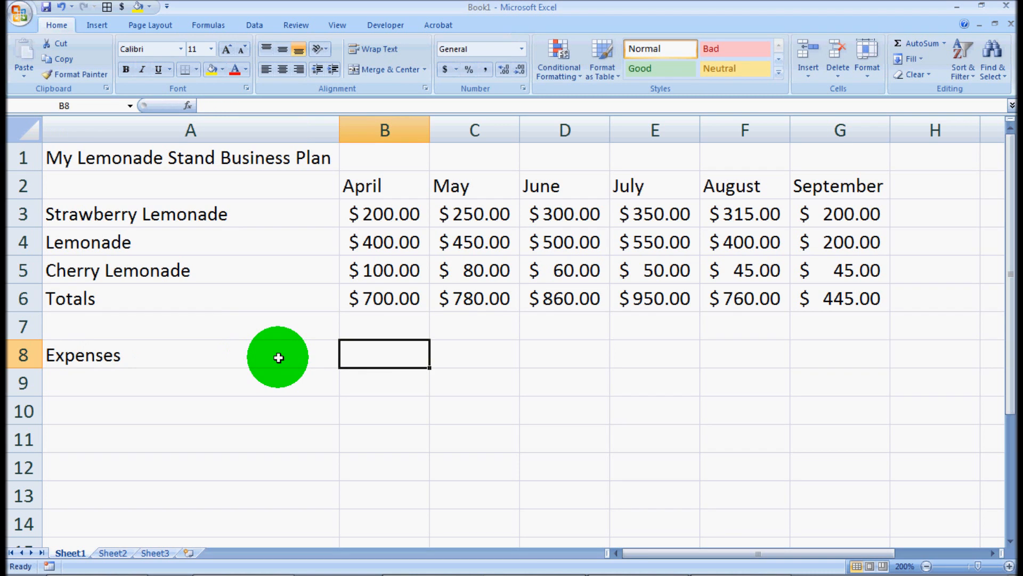
pyautogui.write('500.00')
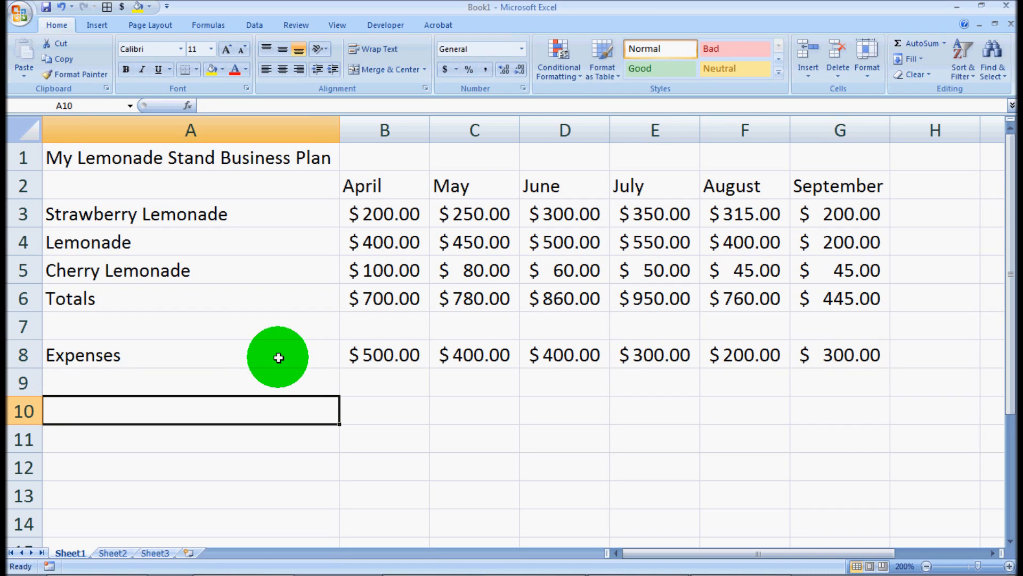
pyautogui.click(384, 354)
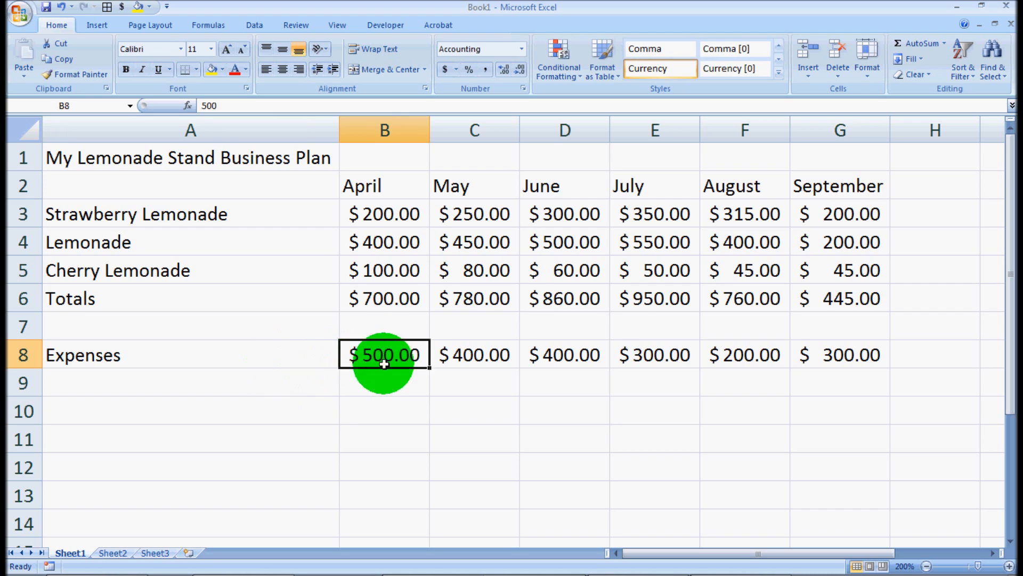
pyautogui.click(654, 382)
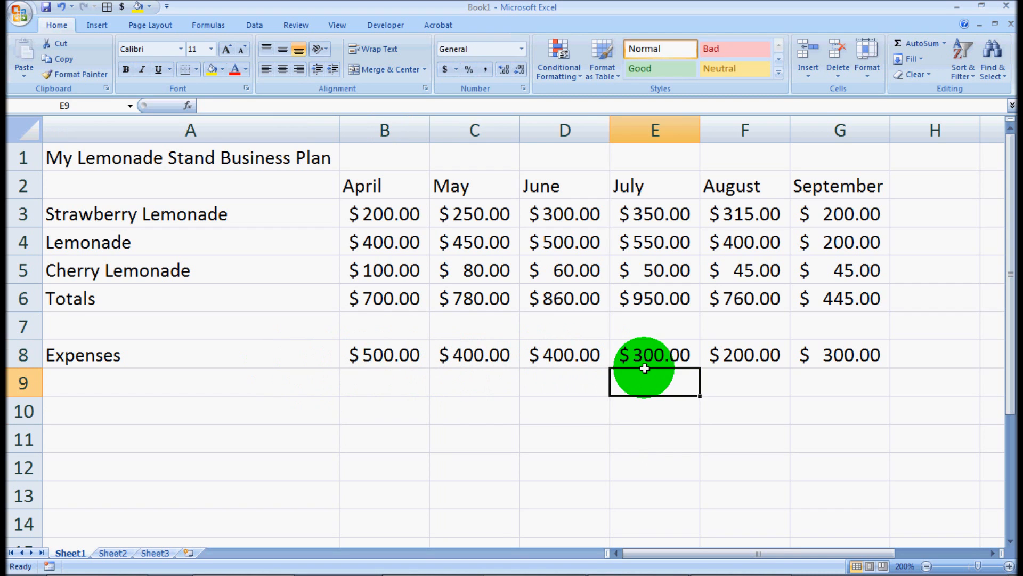
pyautogui.click(744, 326)
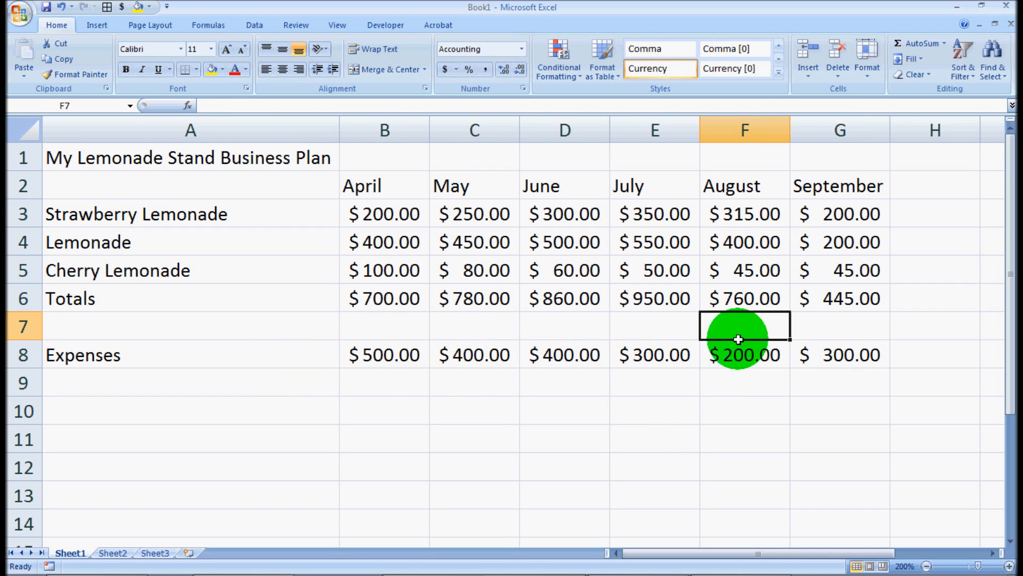
pyautogui.click(564, 354)
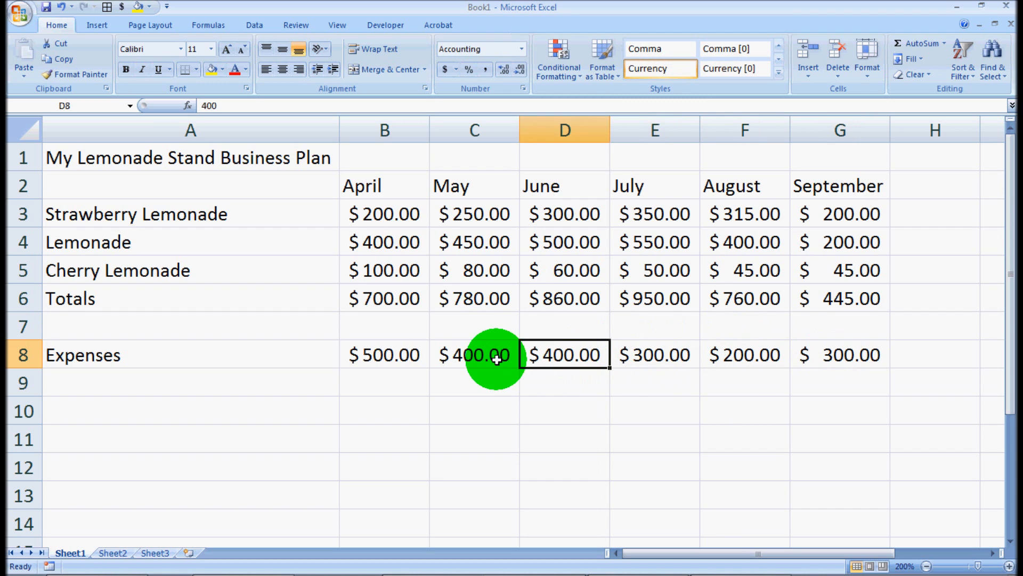
pyautogui.click(474, 355)
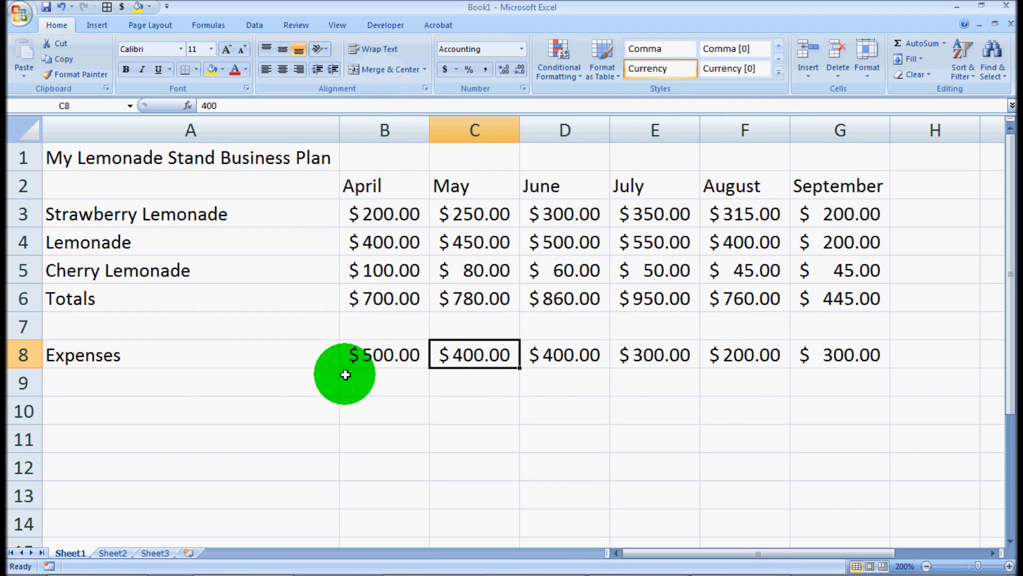
pyautogui.click(189, 410)
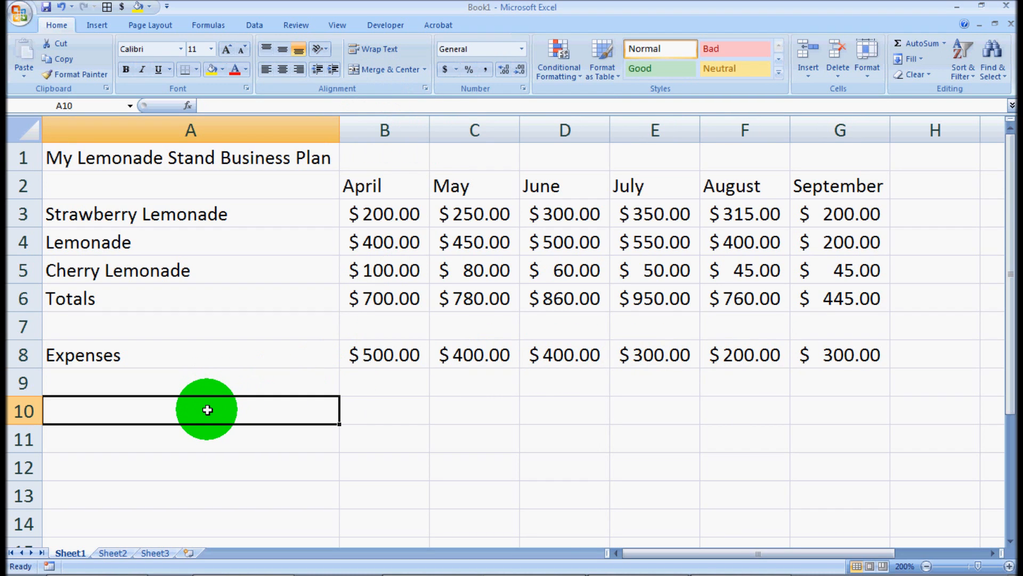
# - Label A10 'Profit' and enter =B6-B8 in B10, giving $200.00 for April
pyautogui.write('Profit')
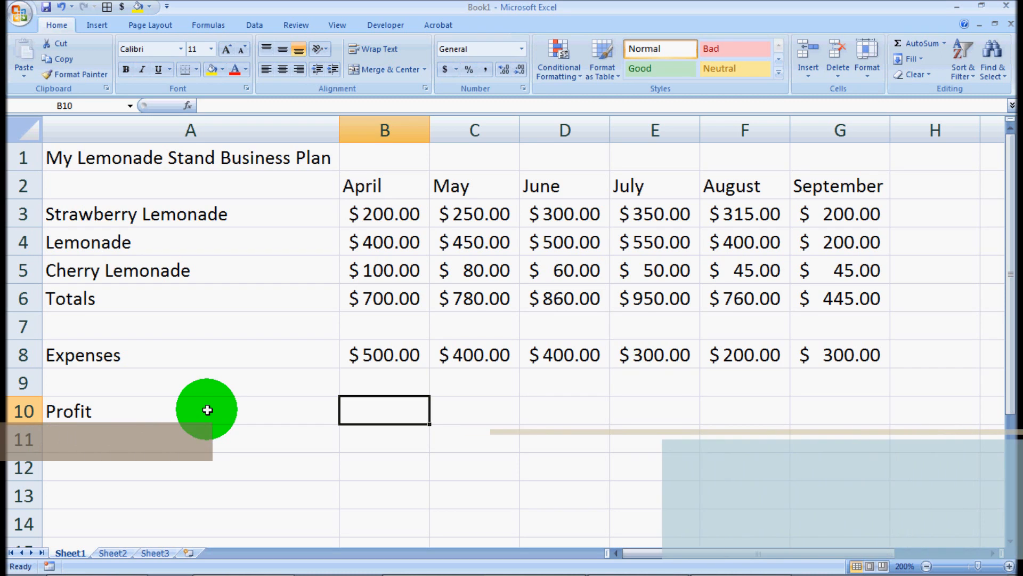
pyautogui.write('=')
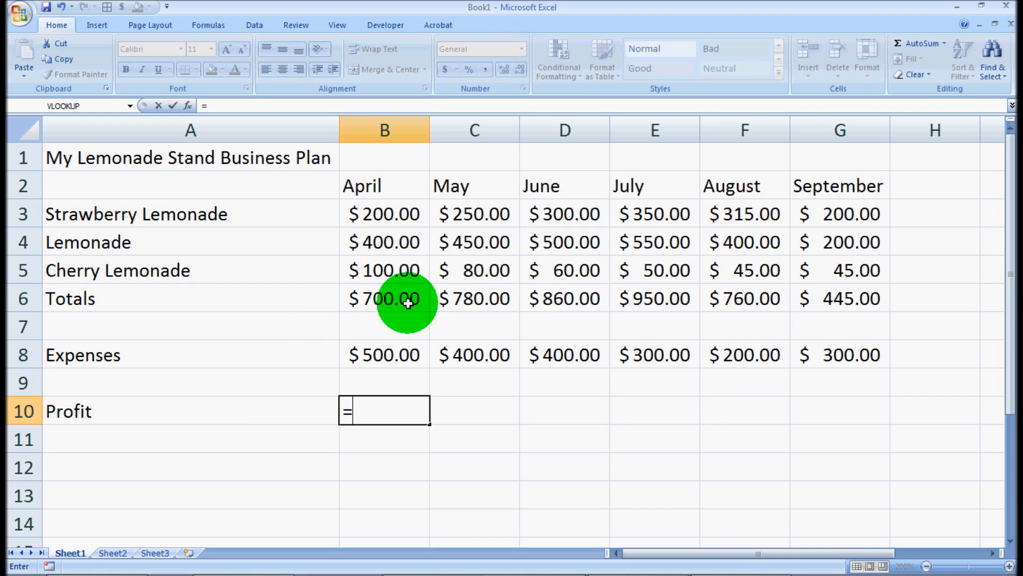
pyautogui.moveTo(366, 421)
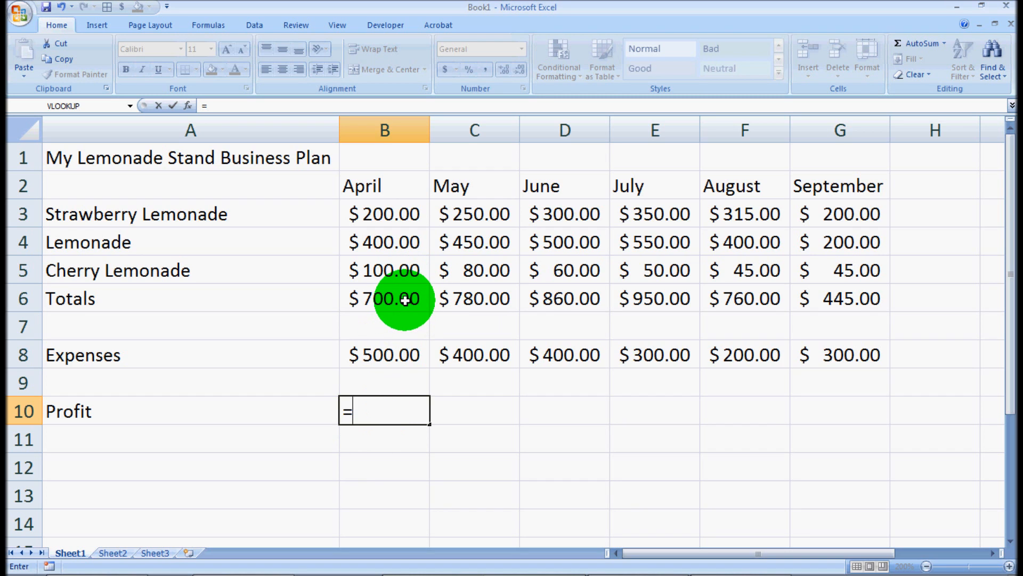
pyautogui.click(384, 298)
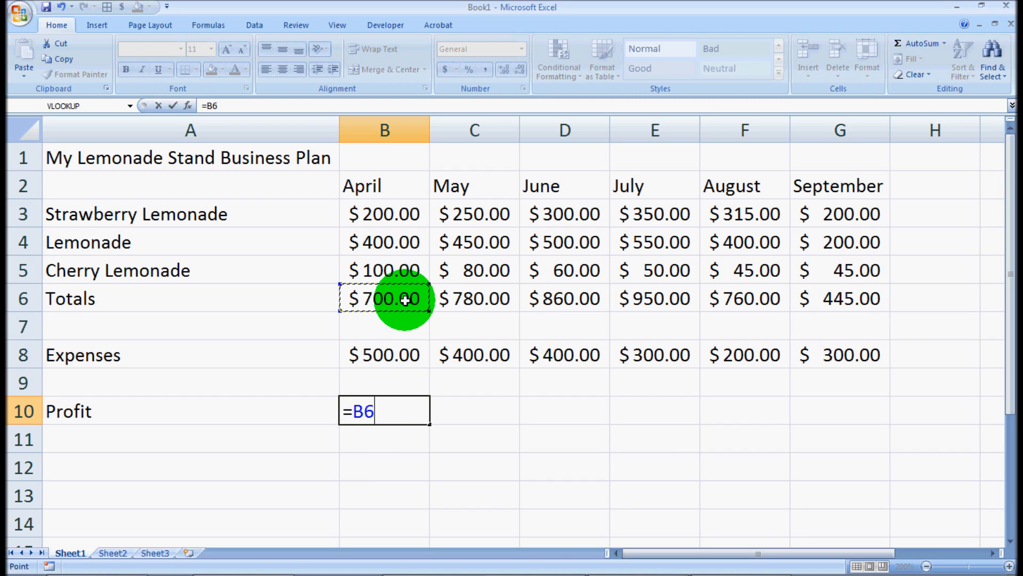
pyautogui.moveTo(384, 155)
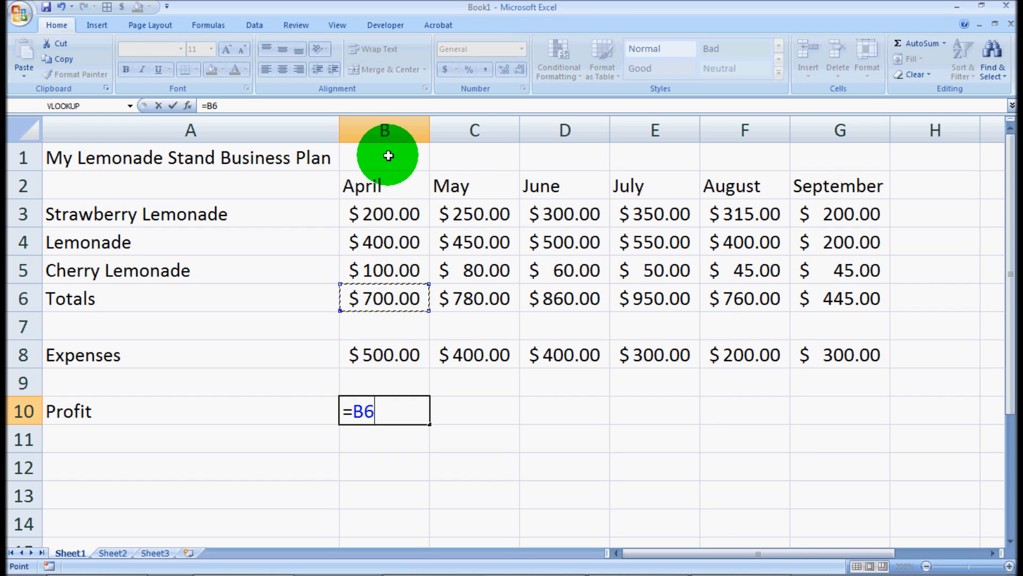
pyautogui.moveTo(268, 310)
pyautogui.write('-')
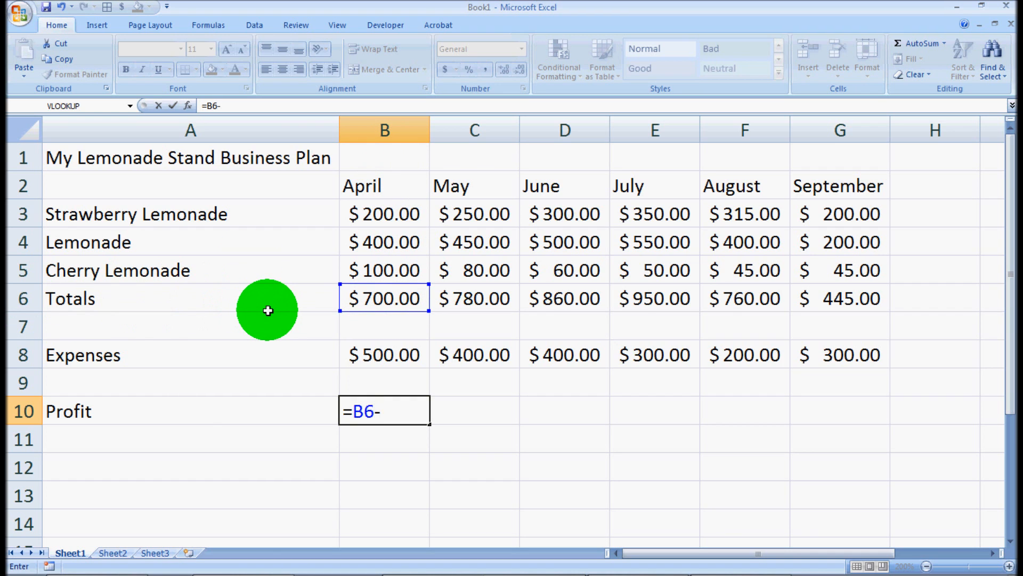
pyautogui.moveTo(384, 357)
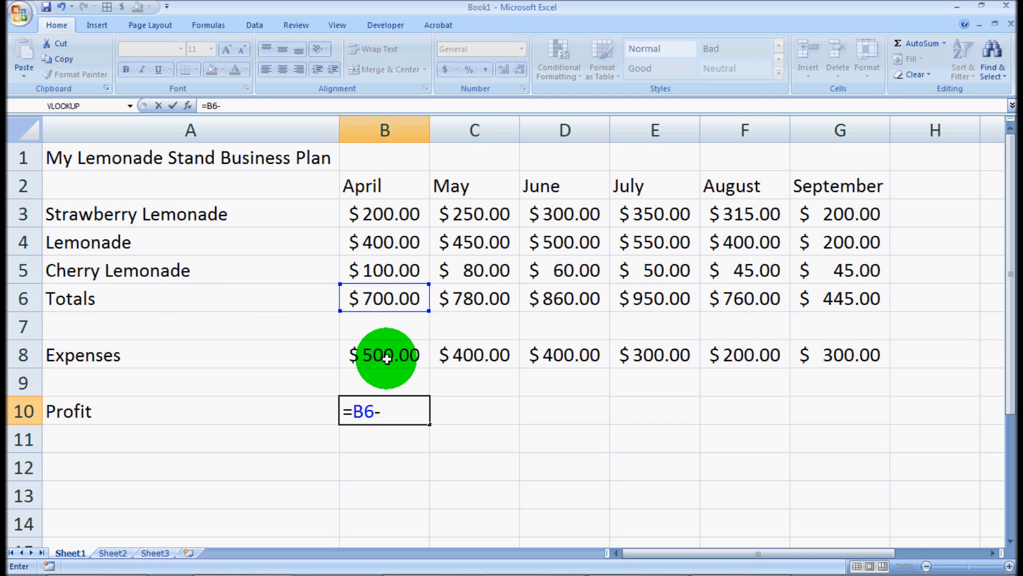
pyautogui.click(383, 355)
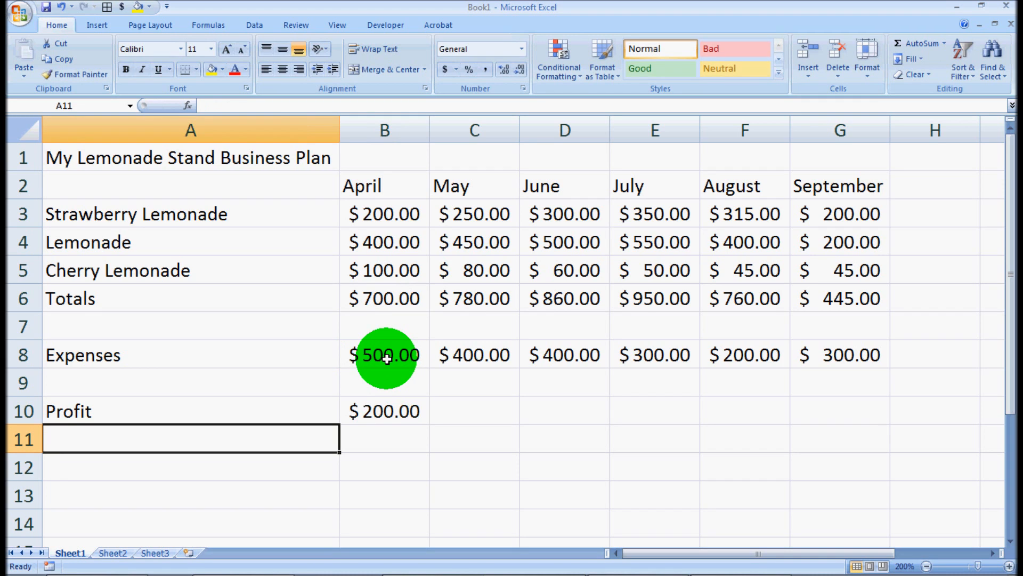
pyautogui.moveTo(397, 433)
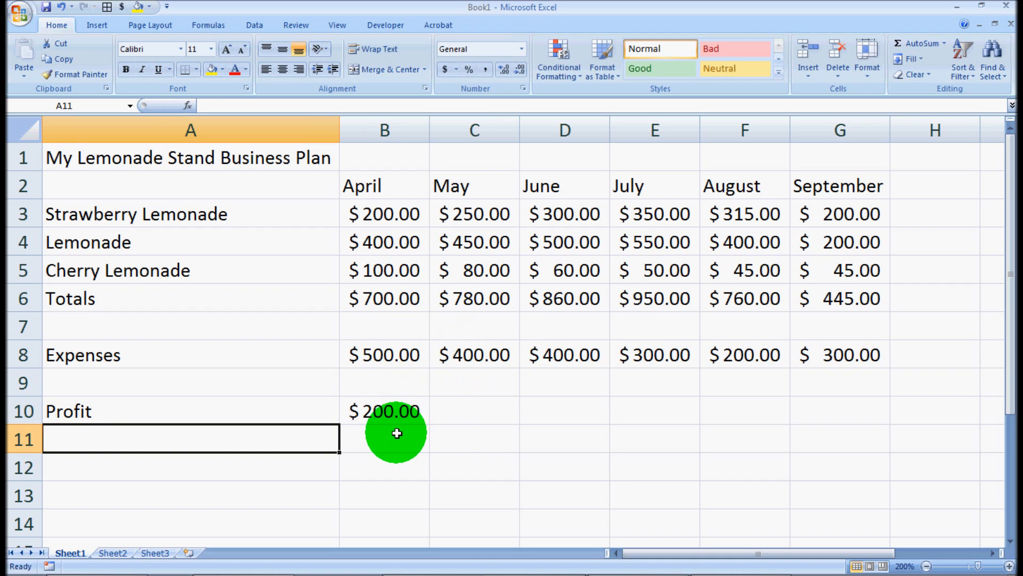
# - Fill the profit formula across to G10 ($380, $460, $650, $560, $145)
pyautogui.click(473, 410)
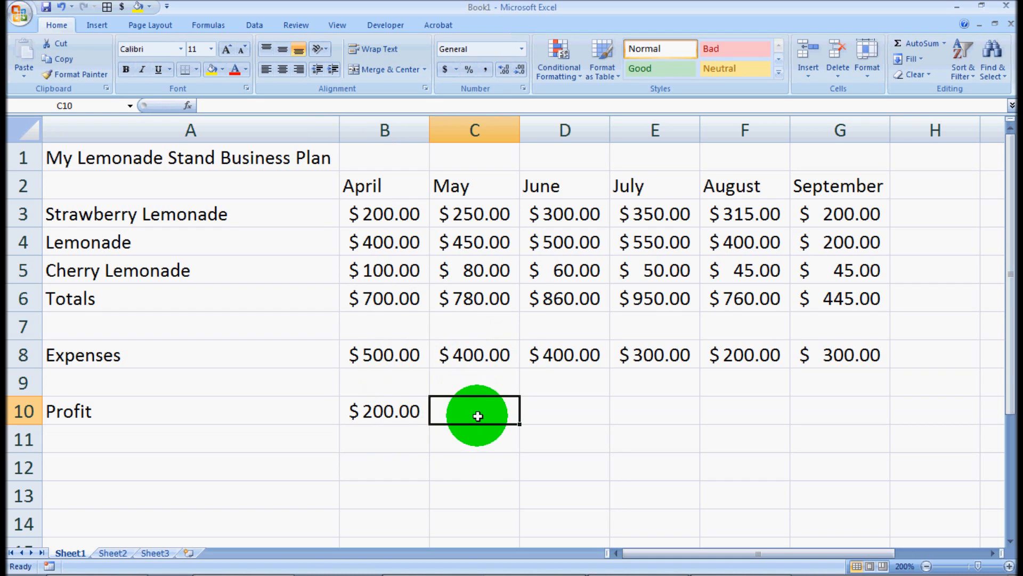
pyautogui.click(743, 411)
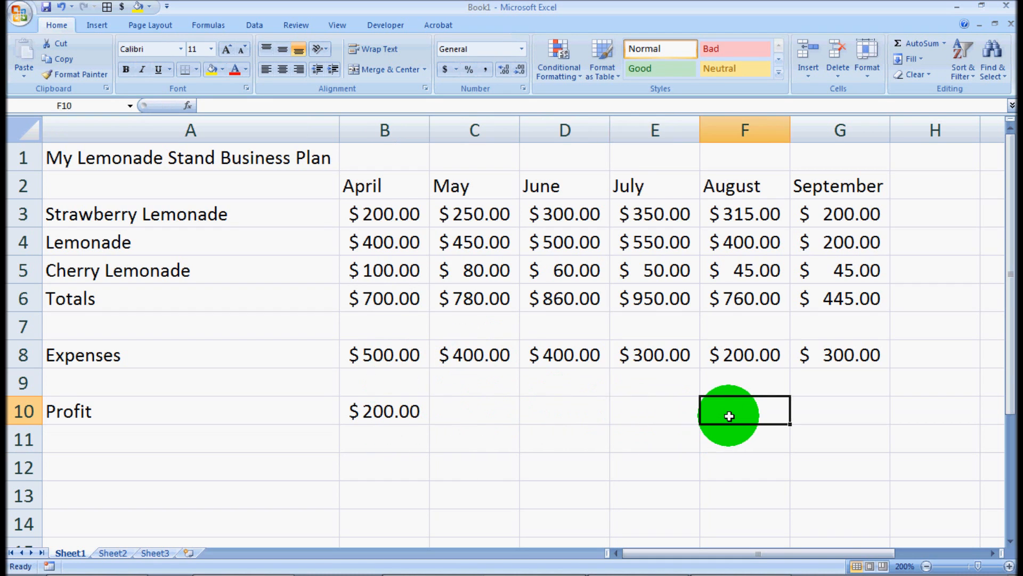
pyautogui.click(383, 410)
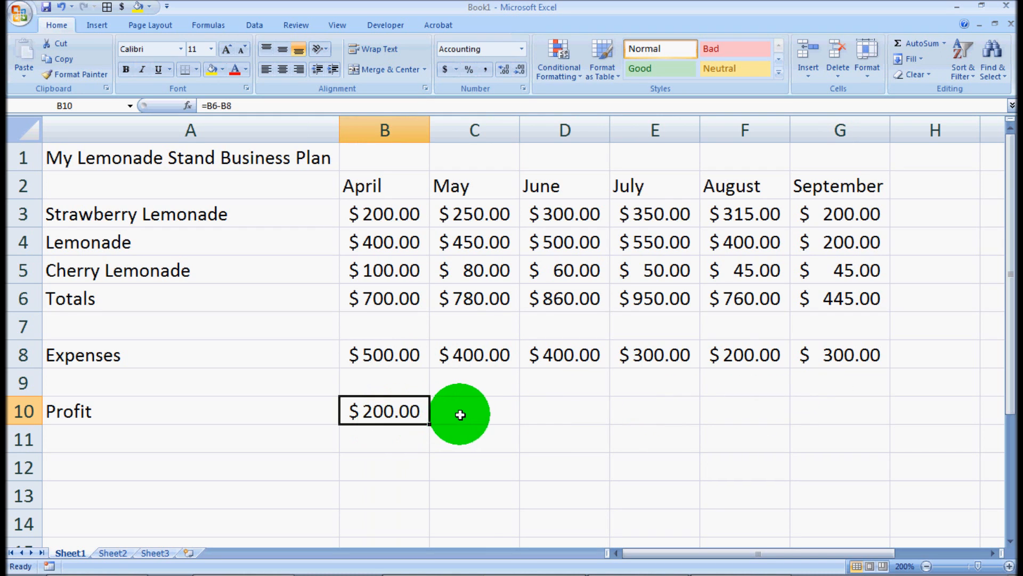
pyautogui.moveTo(431, 434)
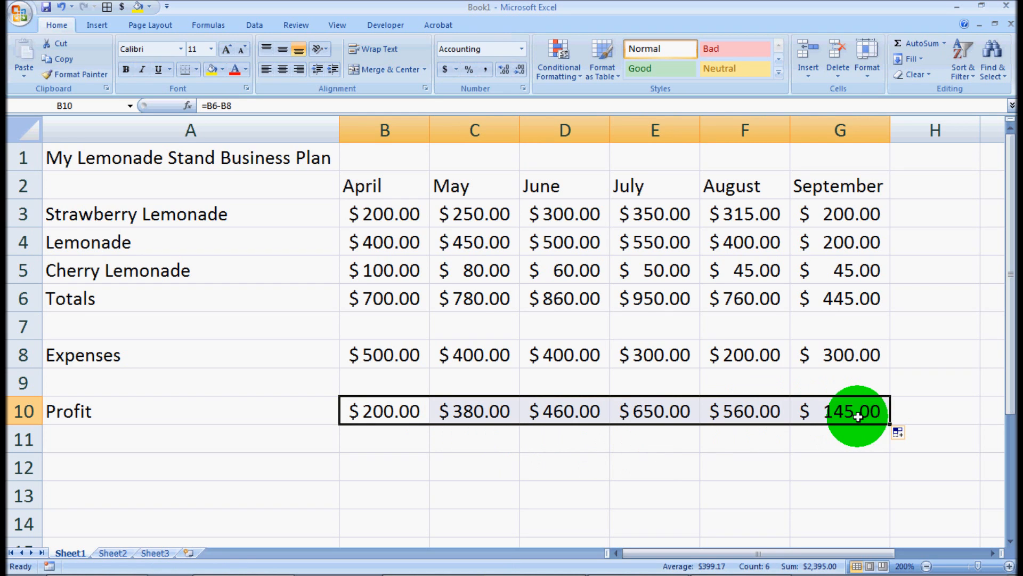
pyautogui.click(934, 181)
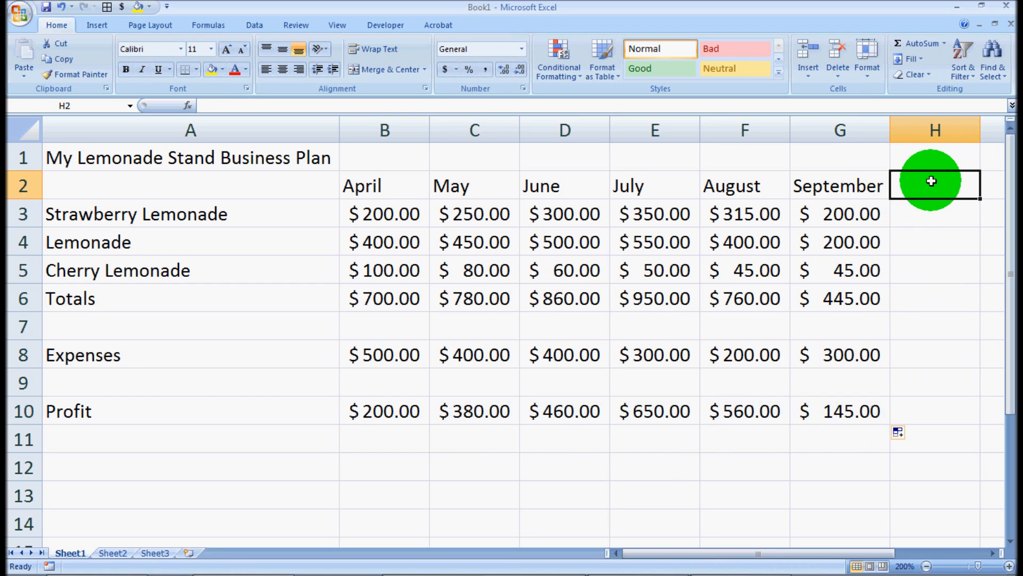
# - Add a 'Grand Total' heading in H2 and AutoSum each row into column H
pyautogui.write('Grand TOtal')
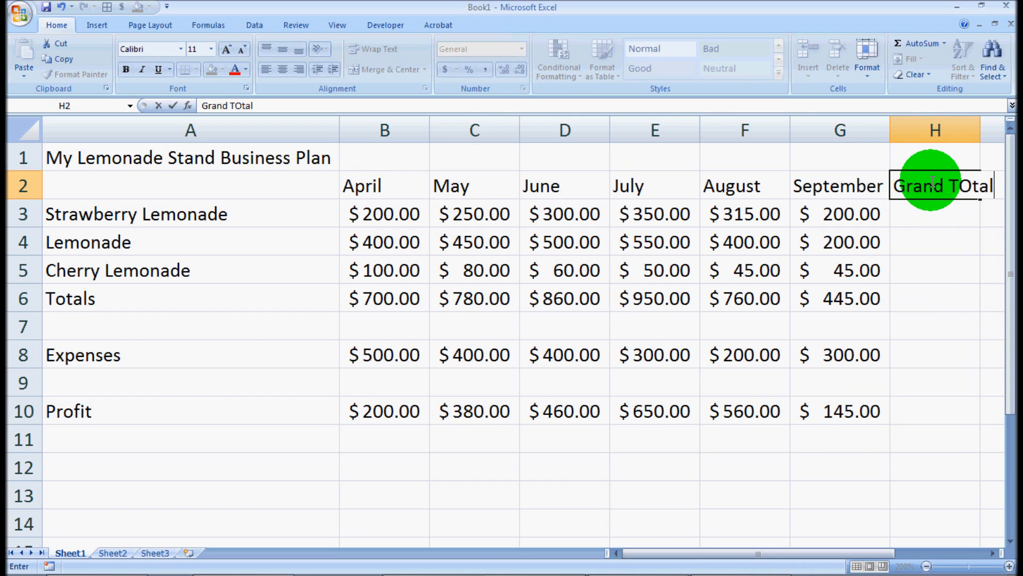
pyautogui.write('Grand Total')
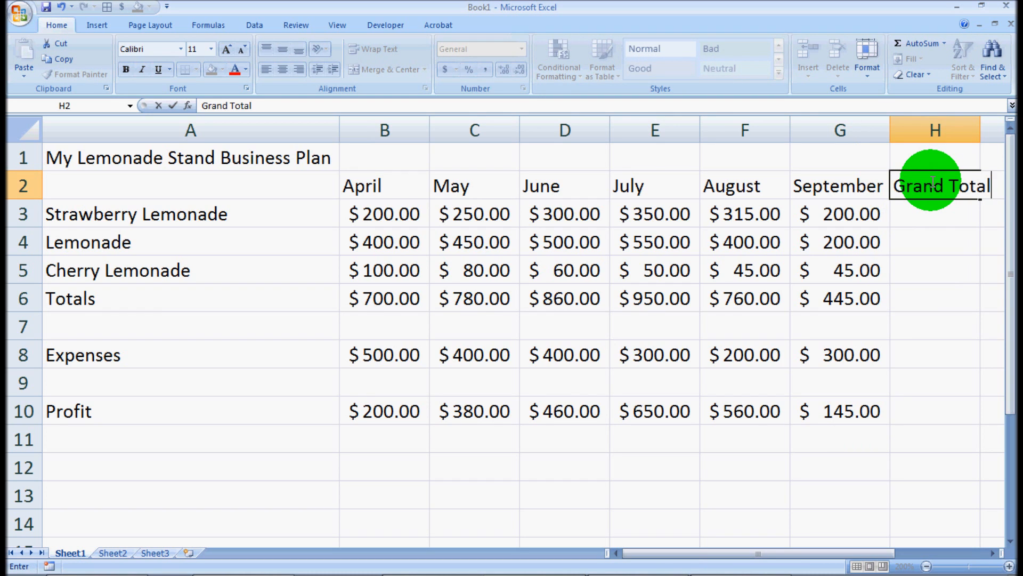
pyautogui.press('Return')
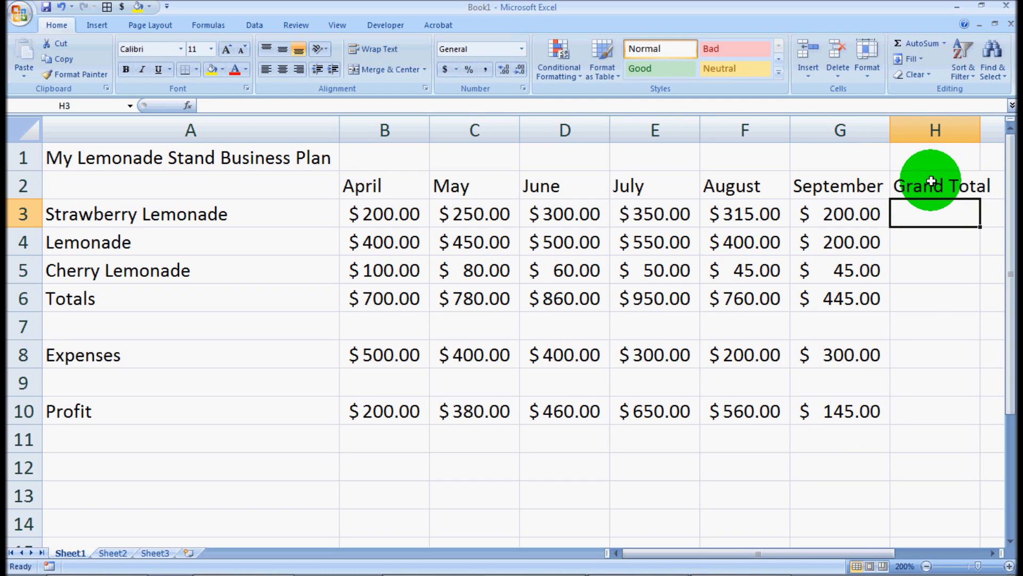
pyautogui.moveTo(402, 209)
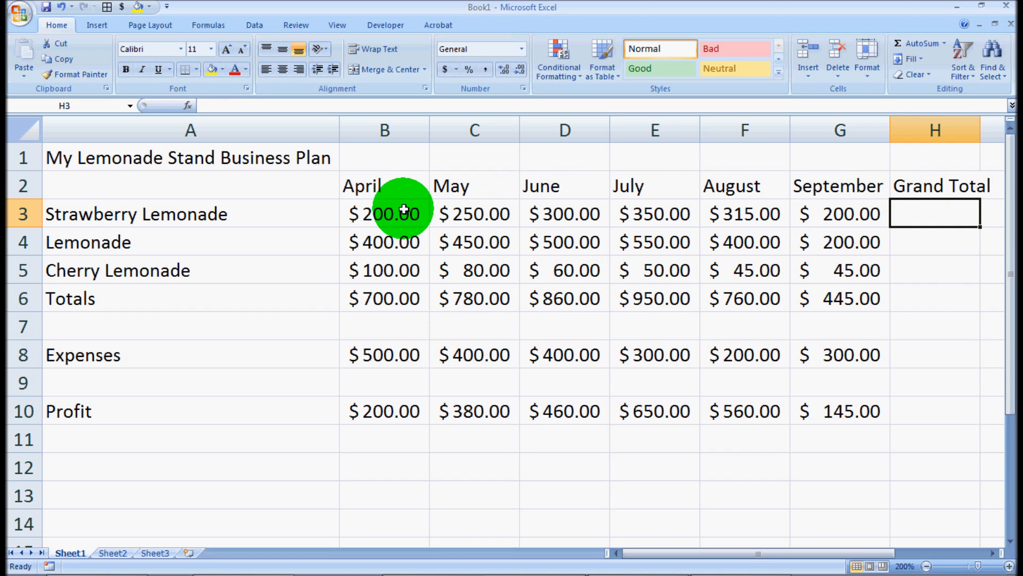
pyautogui.click(384, 214)
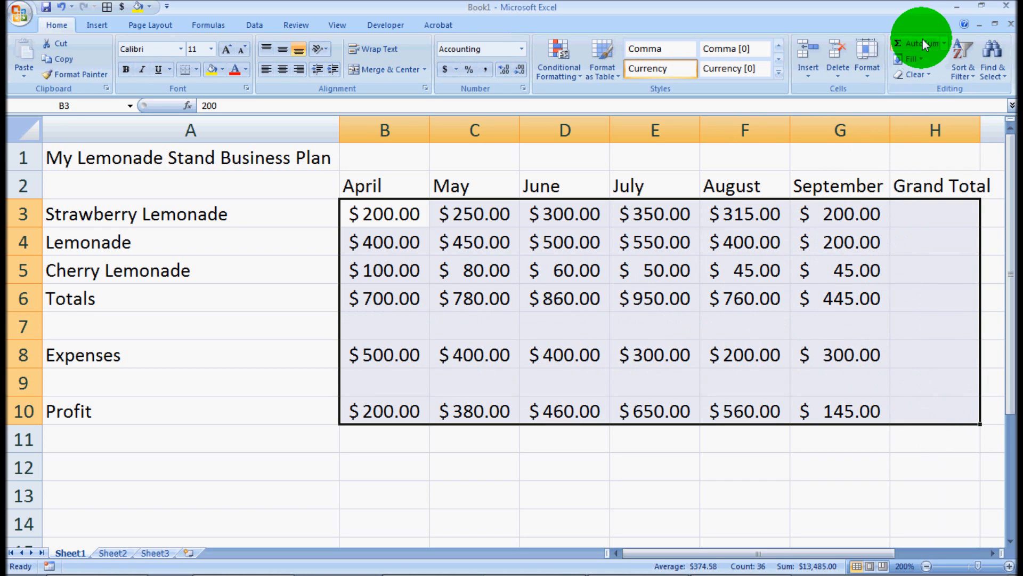
pyautogui.click(918, 43)
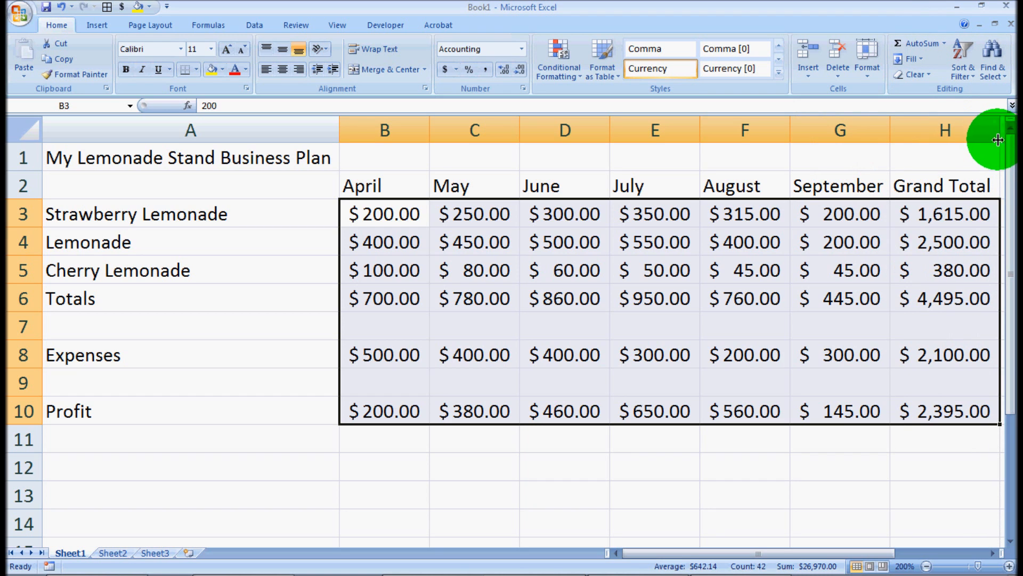
pyautogui.click(944, 214)
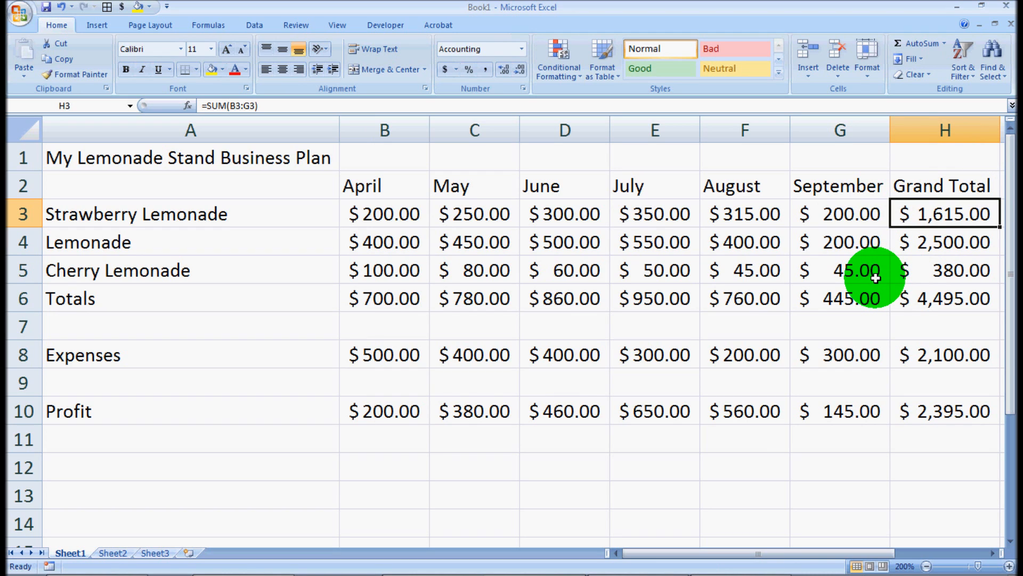
pyautogui.click(944, 242)
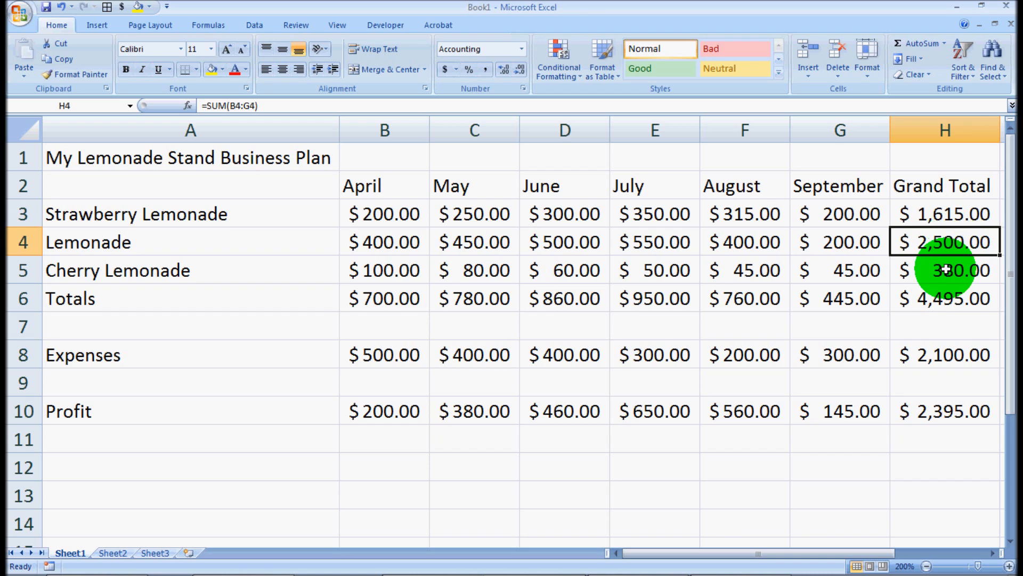
pyautogui.click(944, 298)
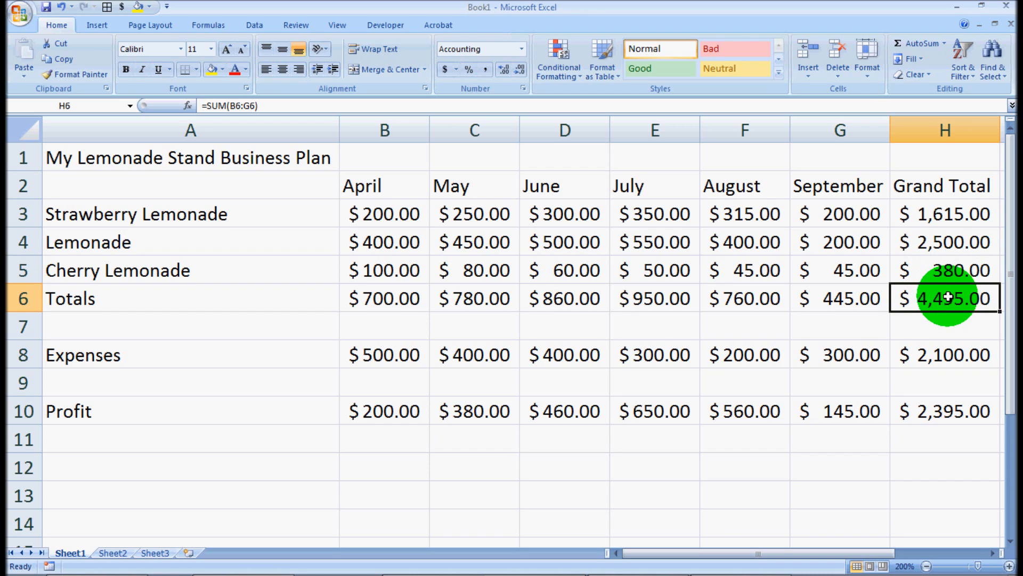
pyautogui.moveTo(940, 367)
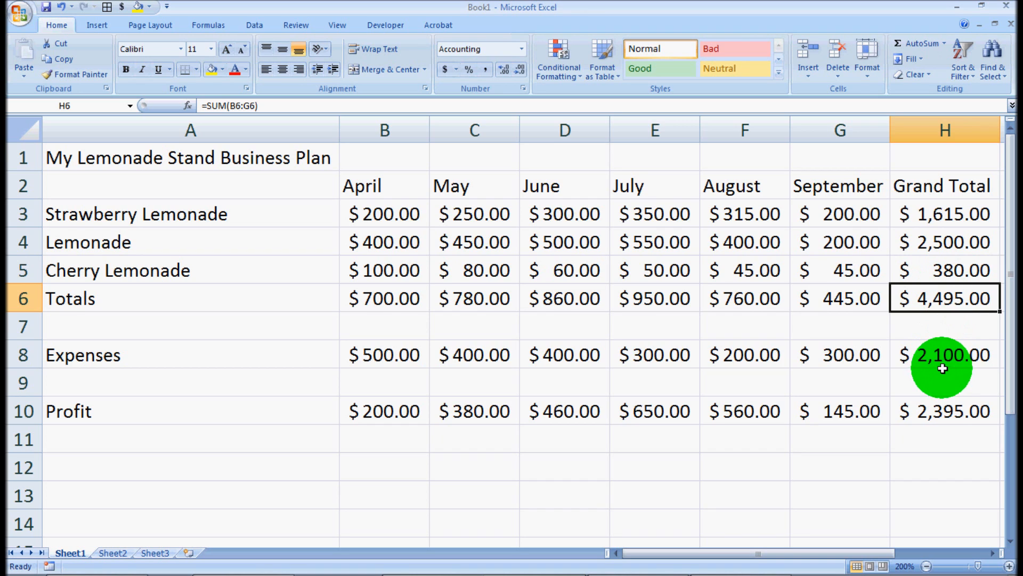
pyautogui.click(944, 439)
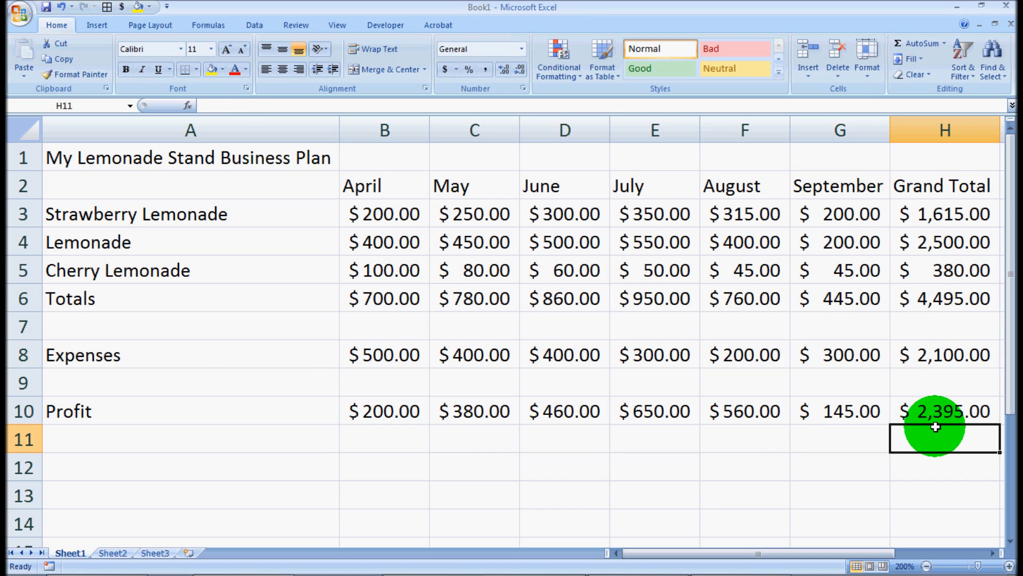
pyautogui.click(943, 411)
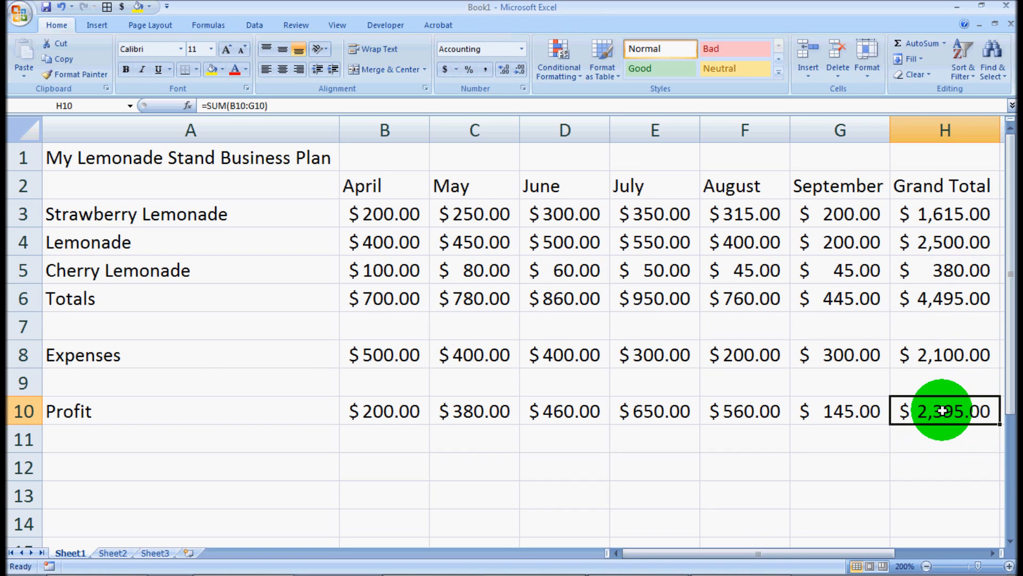
pyautogui.moveTo(789, 433)
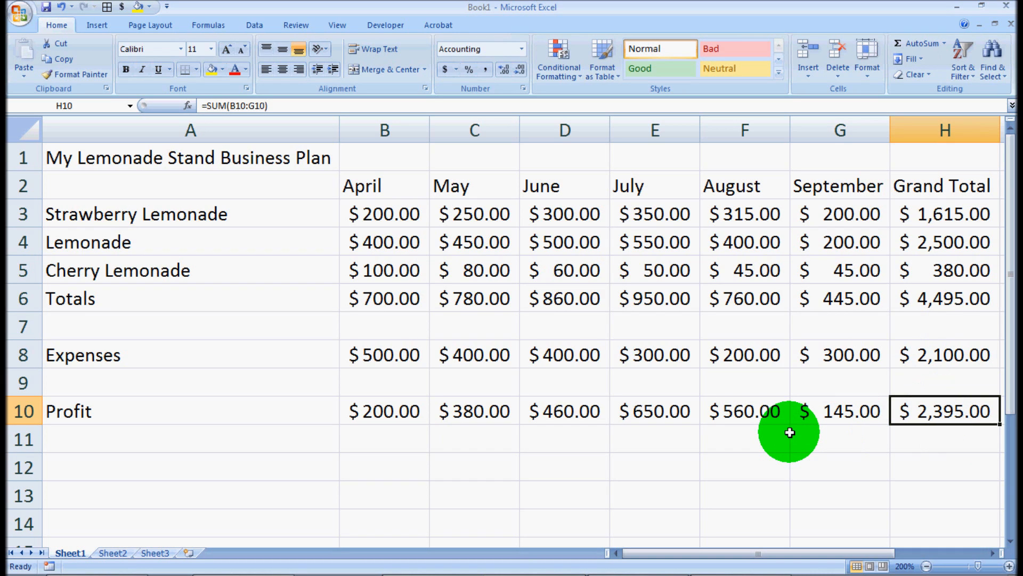